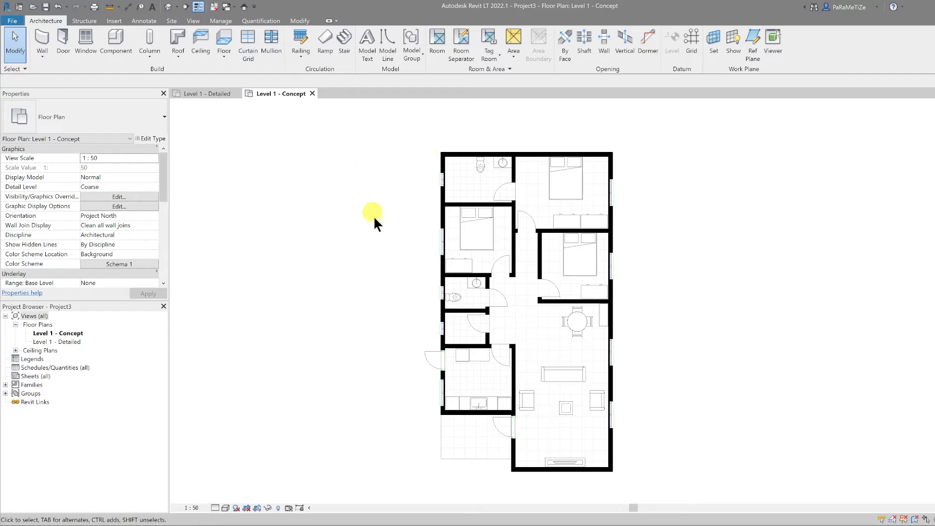
{"action": "mouse_move", "coordinate": [464, 270]}
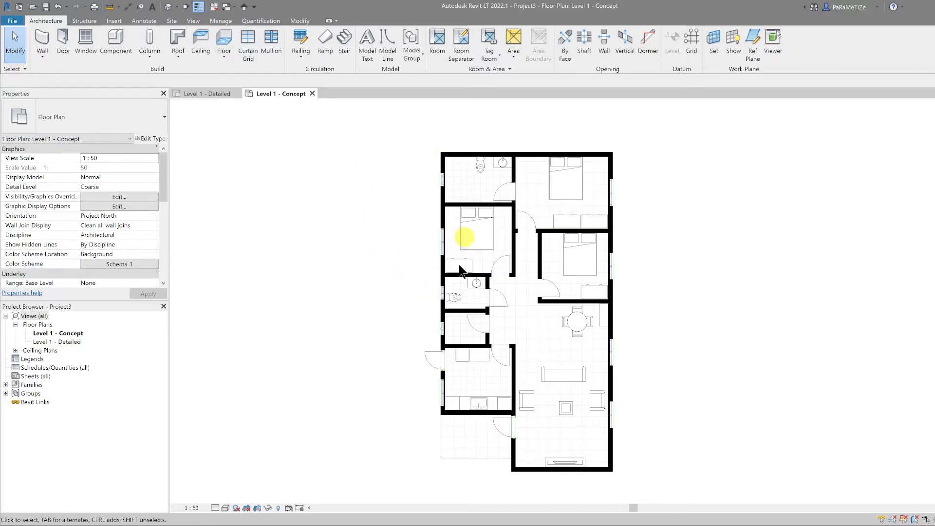
{"action": "mouse_move", "coordinate": [400, 224]}
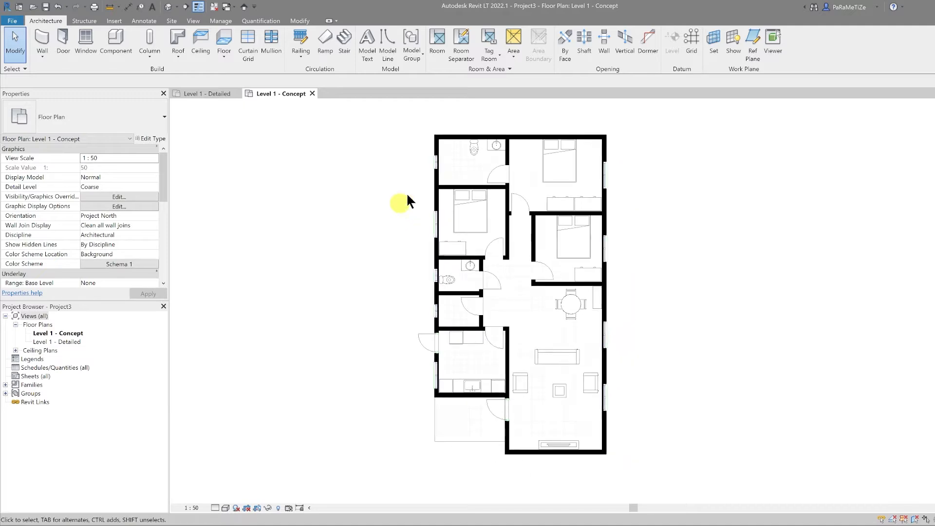
{"action": "mouse_move", "coordinate": [549, 188]}
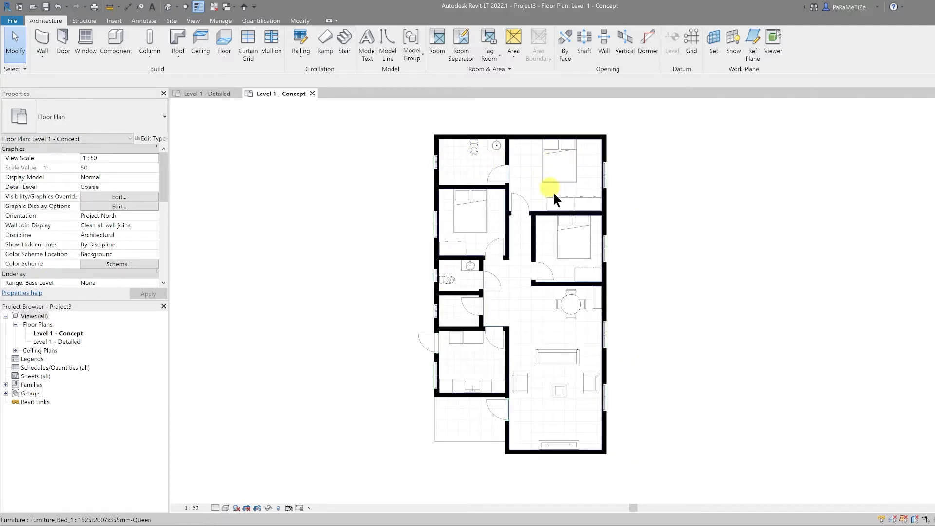
{"action": "mouse_move", "coordinate": [553, 191]}
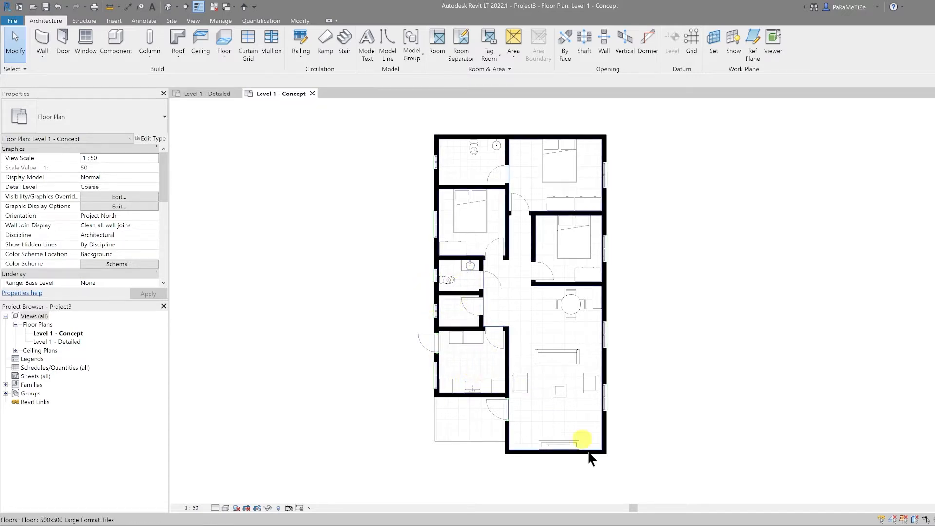
{"action": "mouse_move", "coordinate": [528, 408]}
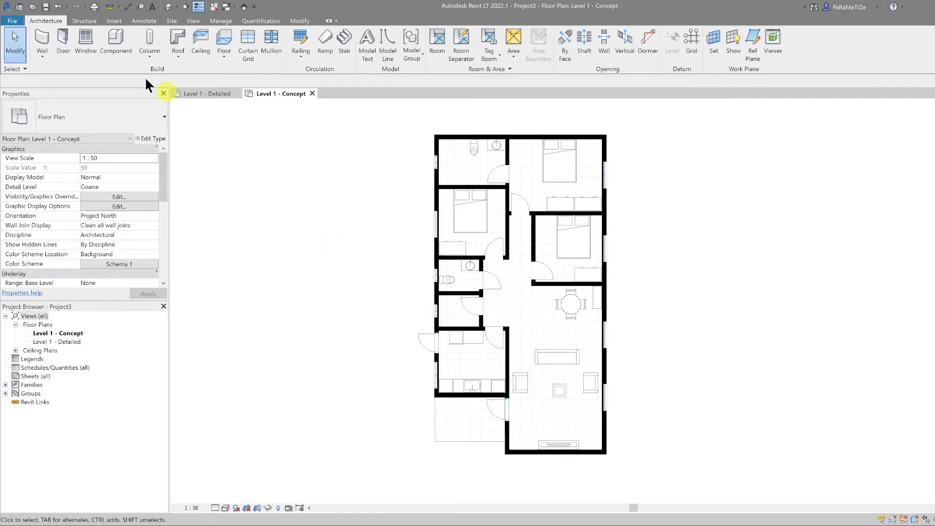
{"action": "mouse_move", "coordinate": [342, 94]}
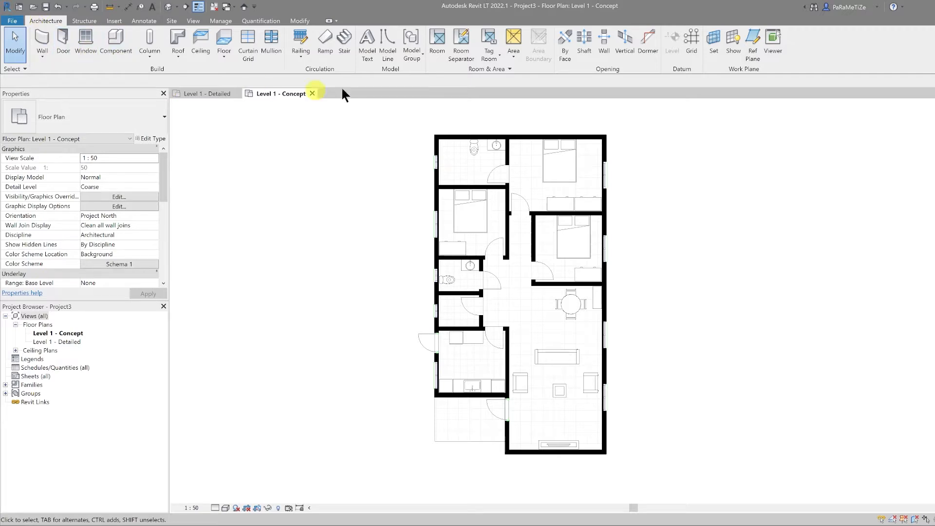
{"action": "mouse_move", "coordinate": [520, 78]}
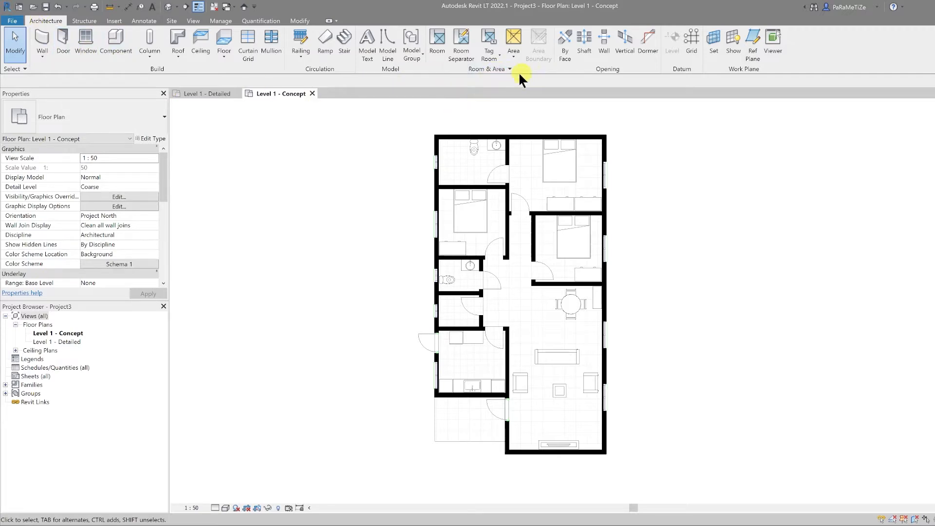
{"action": "mouse_move", "coordinate": [512, 71]}
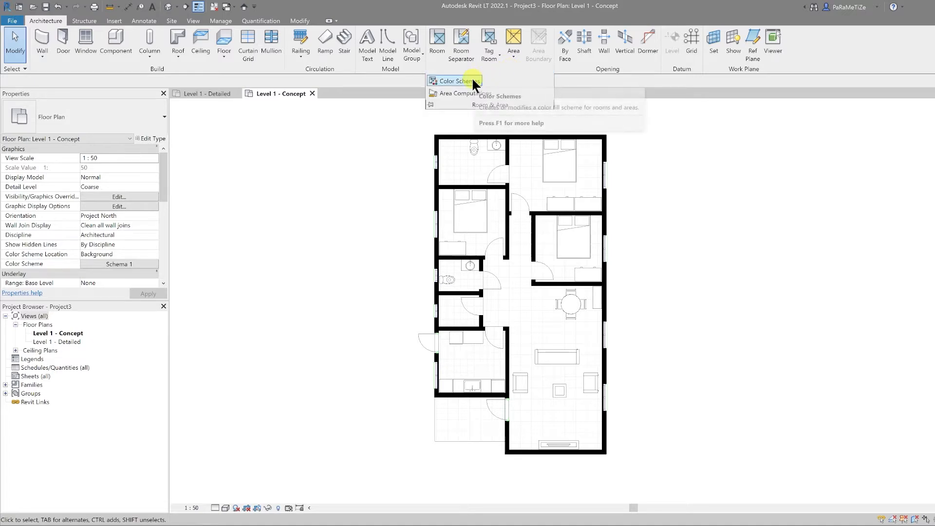
Title the room colour scheme BY ROOM TYPE, keeping Department as the colour parameter.
{"action": "left_click", "coordinate": [456, 81]}
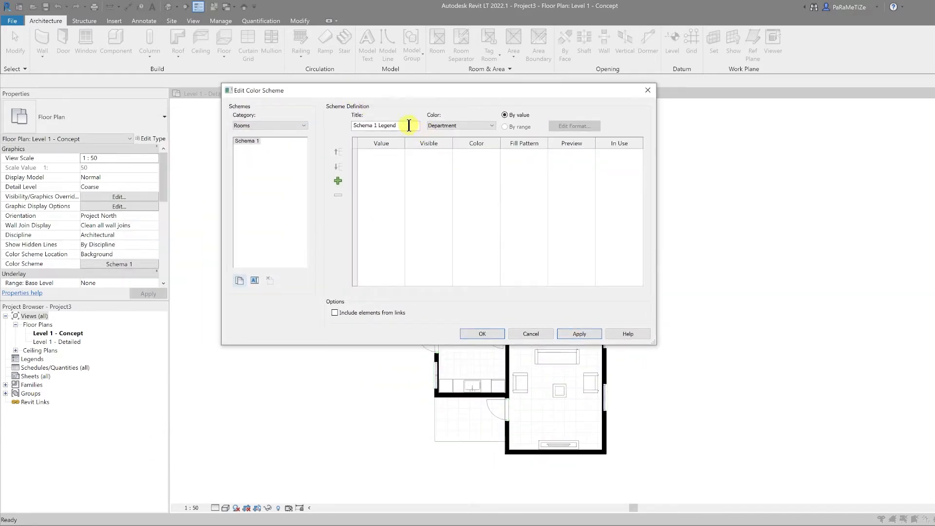
{"action": "triple_click", "coordinate": [385, 126]}
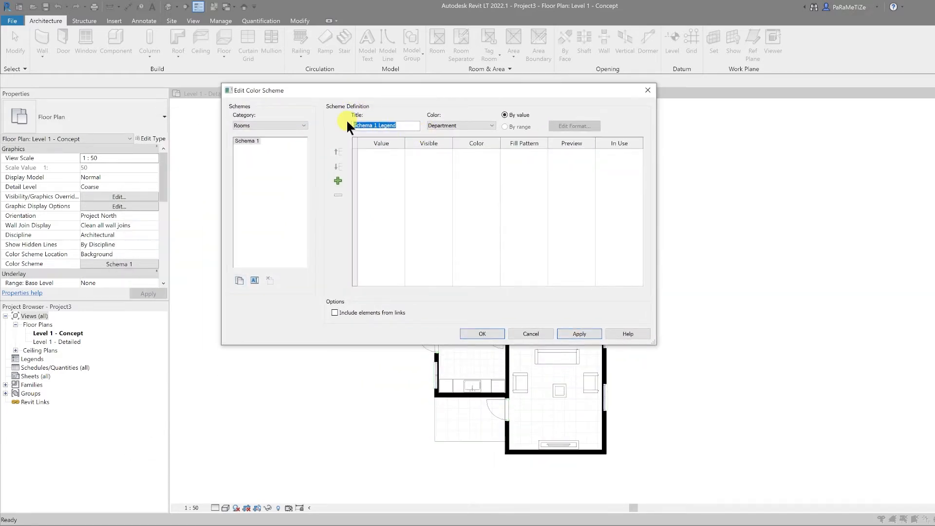
{"action": "type", "text": "BY ROOM TYPE"}
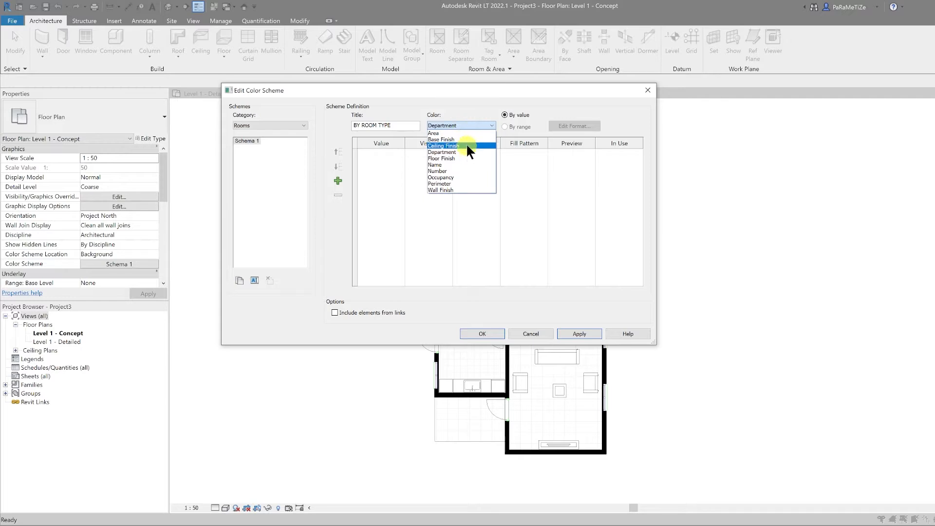
{"action": "left_click", "coordinate": [441, 152]}
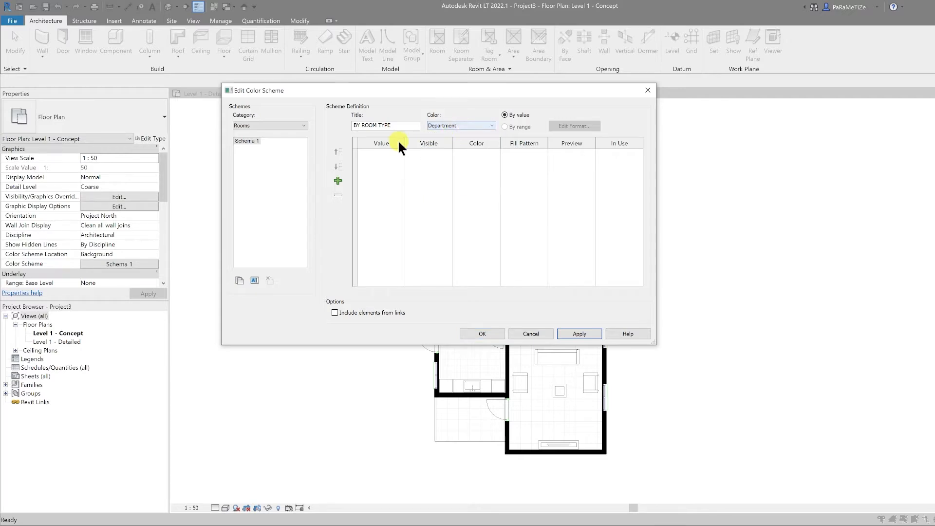
{"action": "mouse_move", "coordinate": [338, 180]}
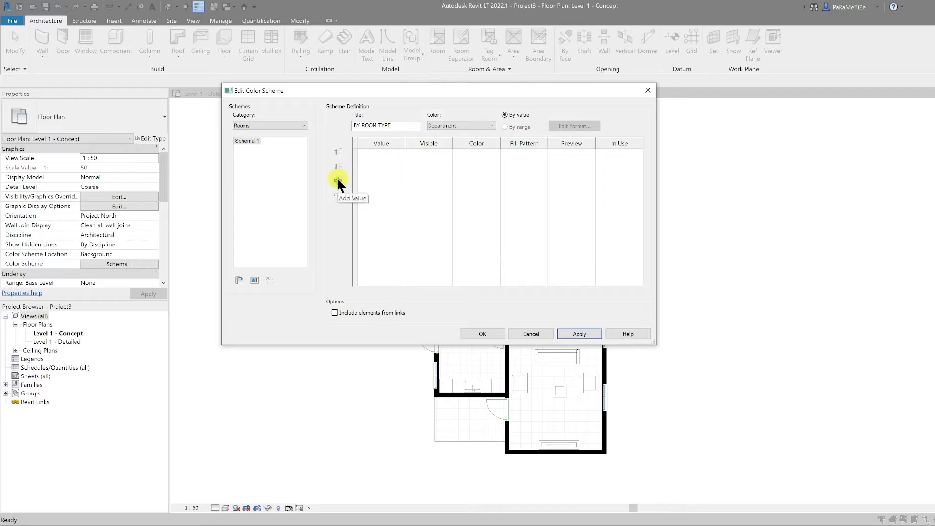
Add BEDROOM and MAIN LIVING AREA values, alongside KITCHEN and WETROOM, to the scheme.
{"action": "left_click", "coordinate": [338, 180]}
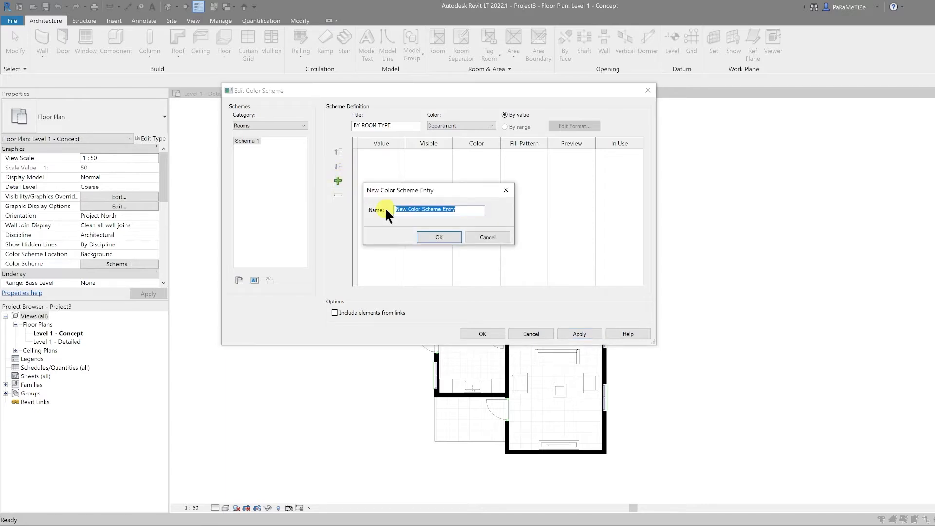
{"action": "type", "text": "BEDROO"}
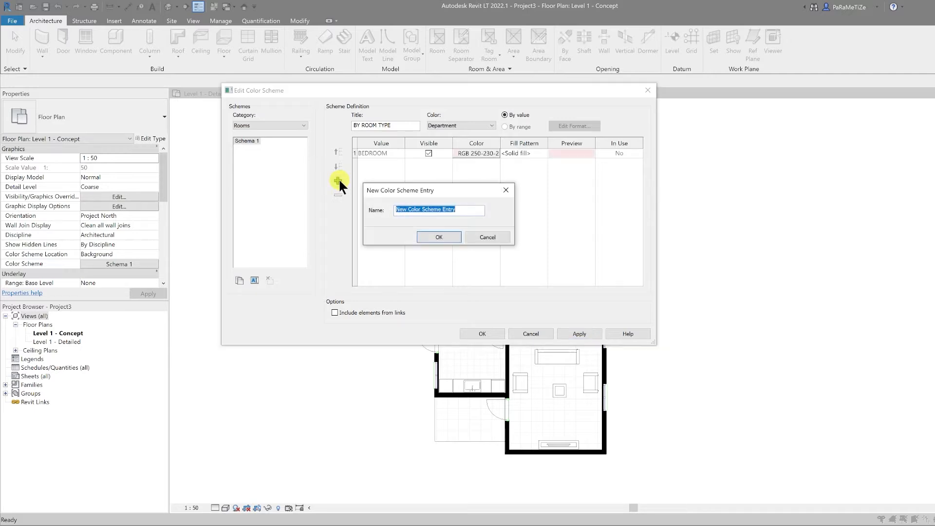
{"action": "type", "text": "MAI"}
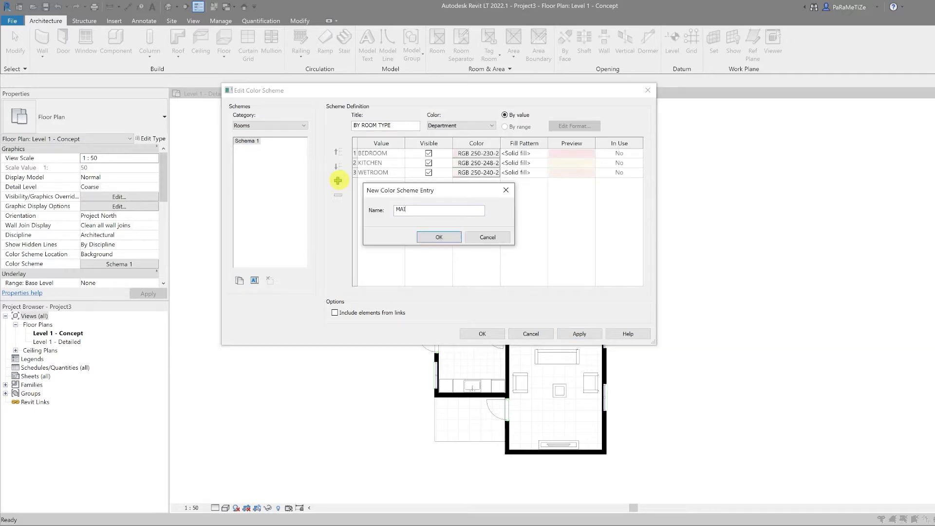
{"action": "type", "text": "N LIVING ARE"}
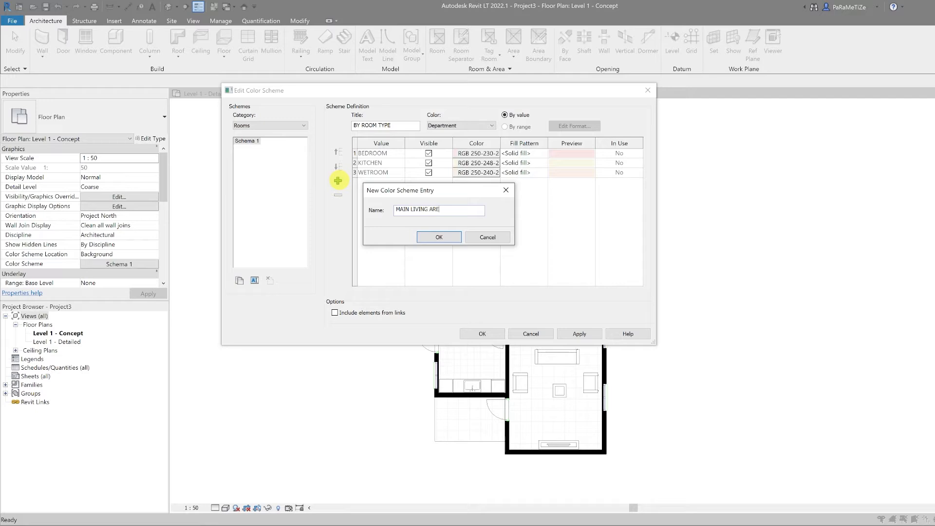
{"action": "left_click", "coordinate": [439, 237]}
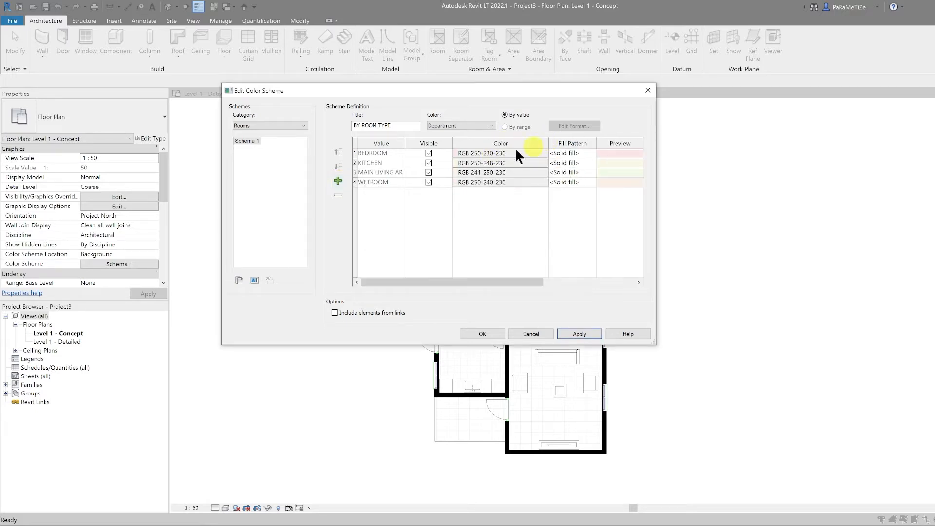
{"action": "mouse_move", "coordinate": [547, 146]}
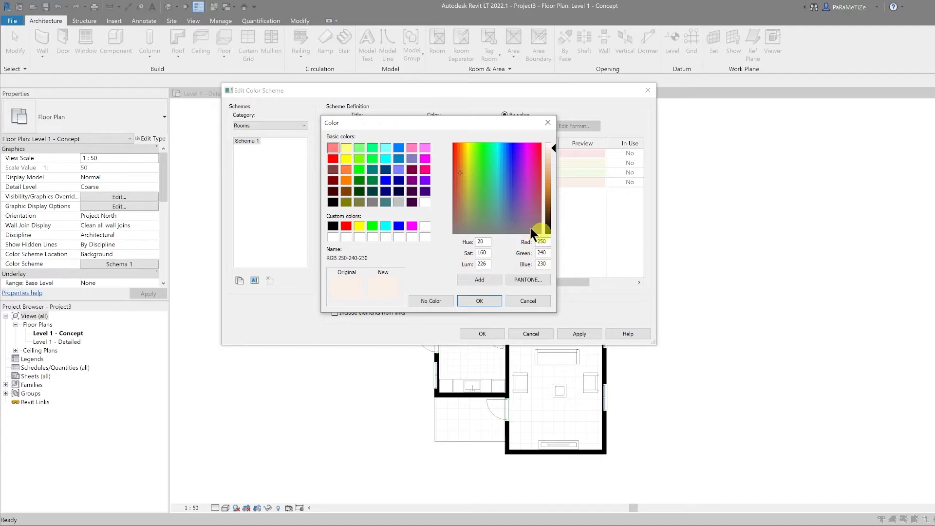
{"action": "mouse_move", "coordinate": [527, 280]}
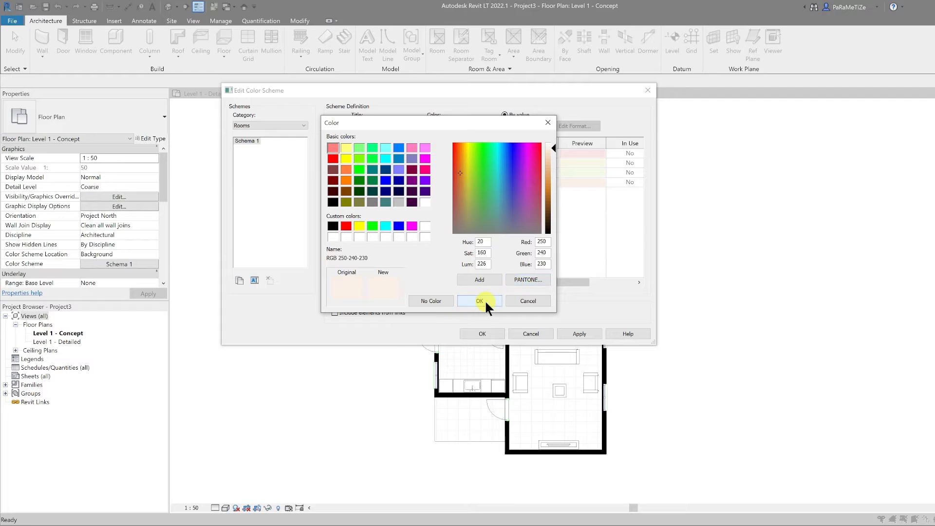
Accept the suggested entry colours and save the BY ROOM TYPE scheme.
{"action": "left_click", "coordinate": [480, 301]}
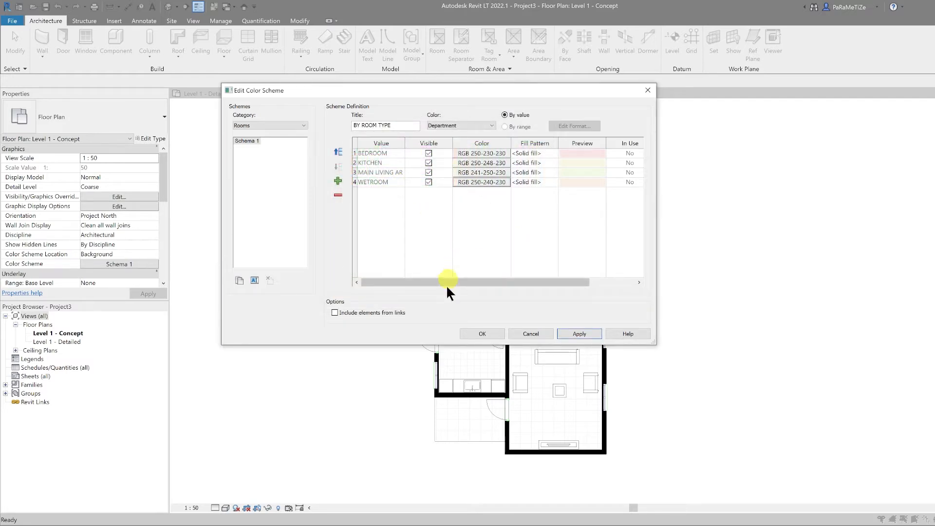
{"action": "left_click", "coordinate": [481, 333]}
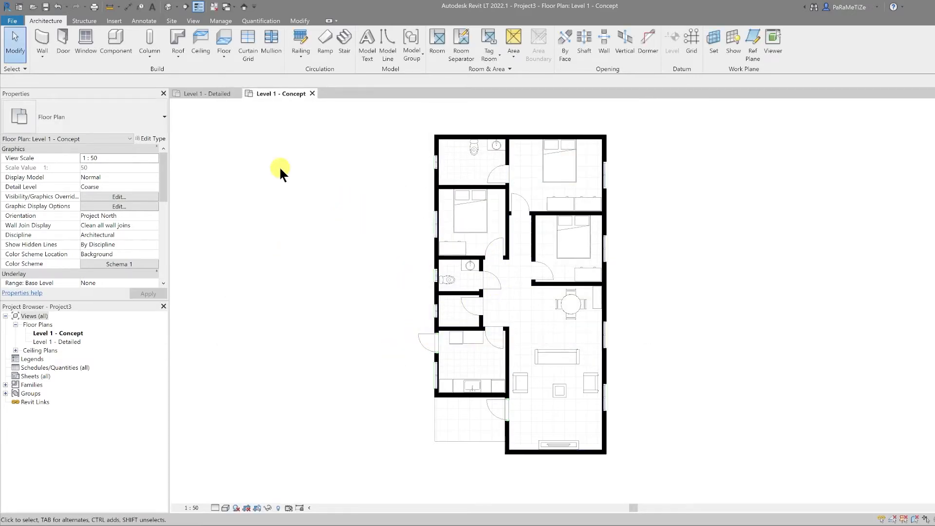
Start placing the BY ROOM TYPE colour fill legend beside the plan.
{"action": "left_click", "coordinate": [143, 21]}
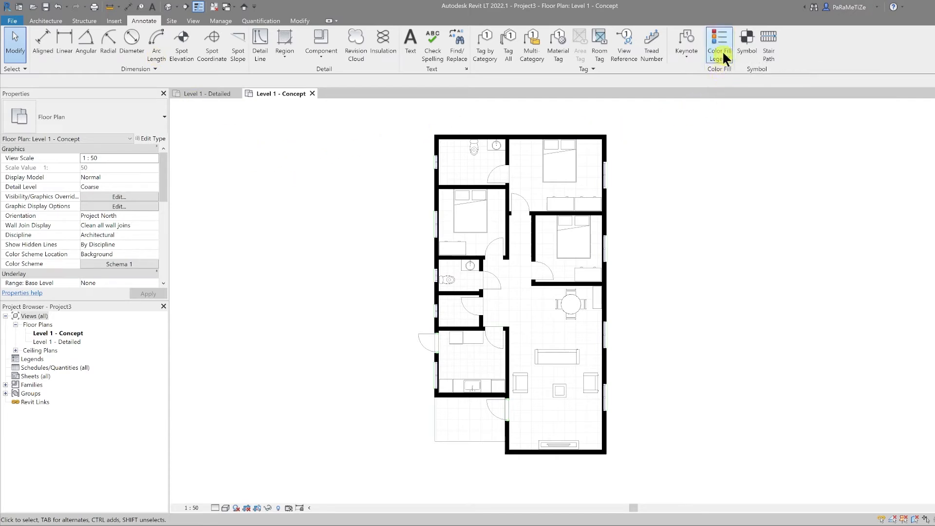
{"action": "left_click", "coordinate": [719, 44]}
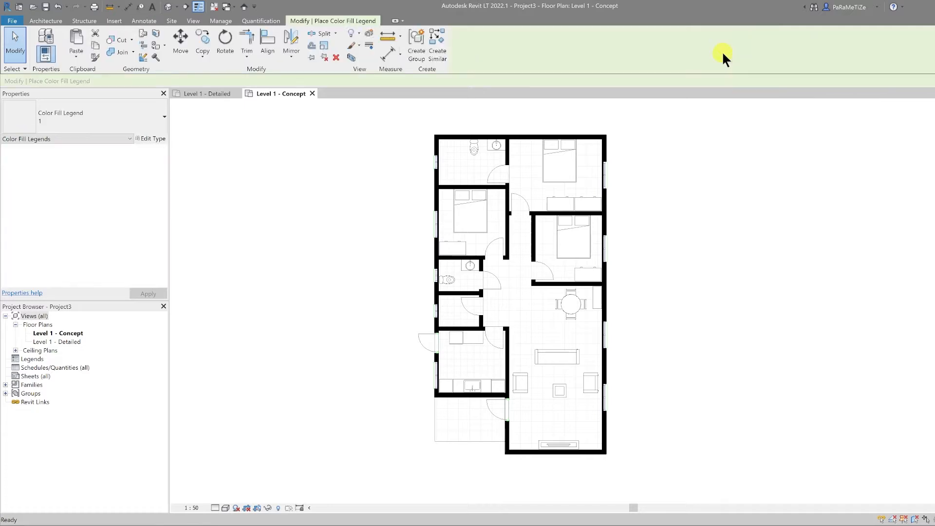
{"action": "mouse_move", "coordinate": [668, 275]}
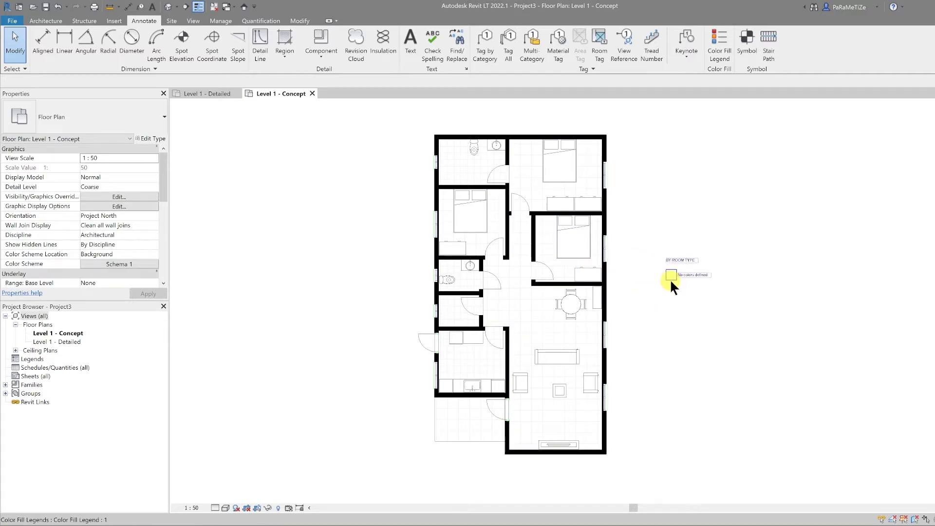
{"action": "mouse_move", "coordinate": [674, 281]}
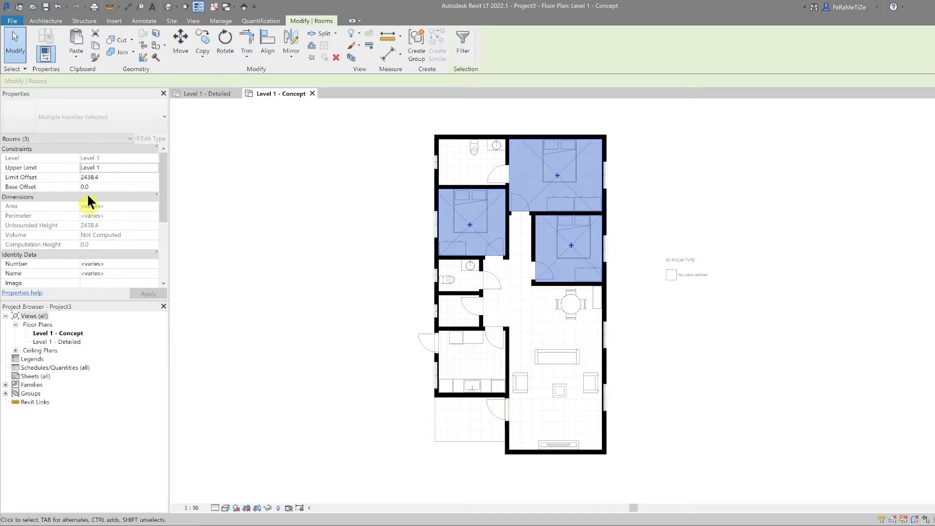
Set Department to BEDROOM for the three selected bedrooms and apply it.
{"action": "scroll", "scroll_direction": "down", "scroll_amount": 3}
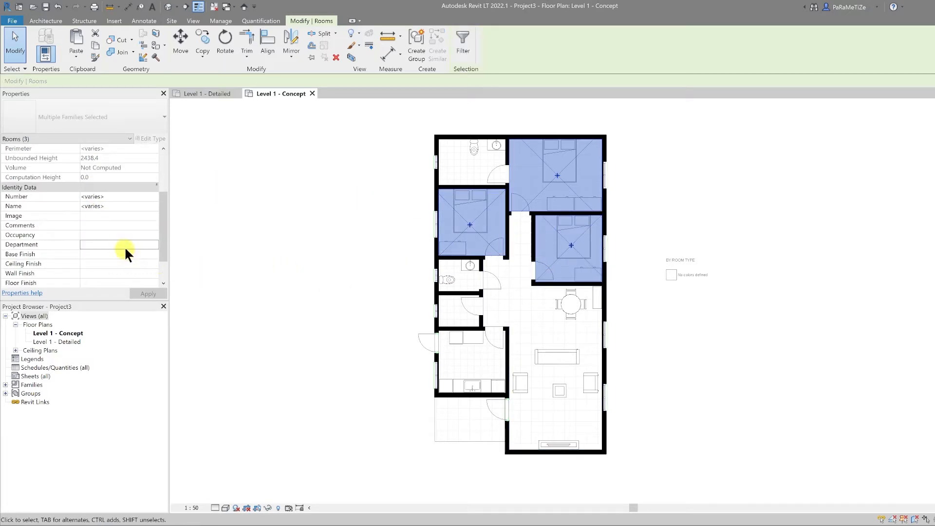
{"action": "scroll", "scroll_direction": "up", "scroll_amount": 3}
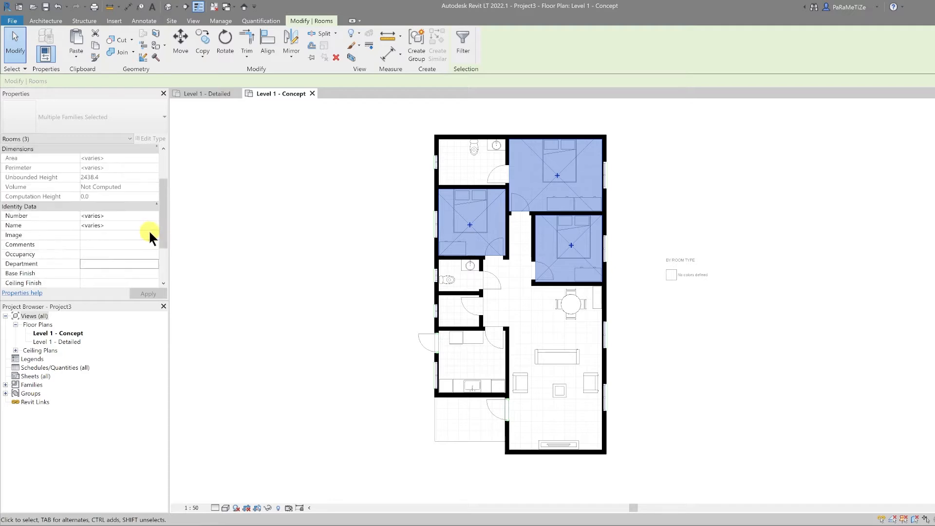
{"action": "scroll", "scroll_direction": "down", "scroll_amount": 3}
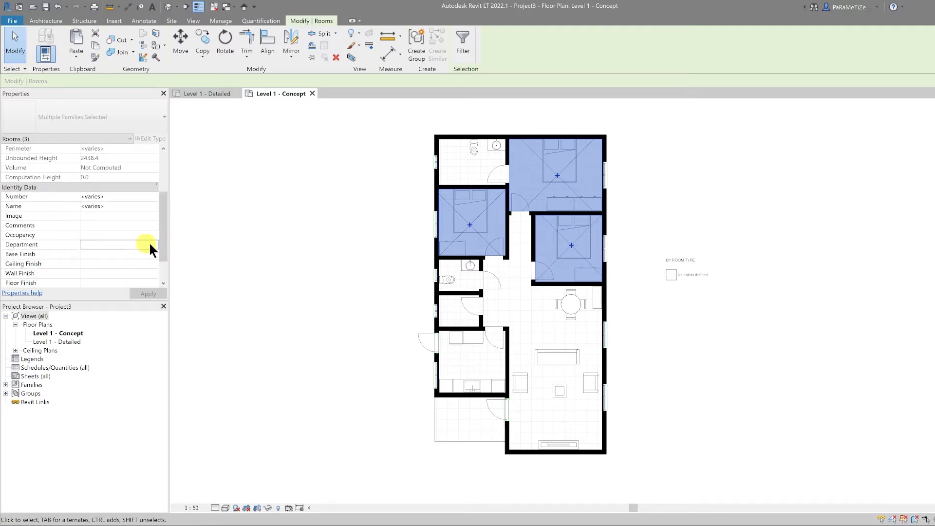
{"action": "left_click", "coordinate": [154, 243]}
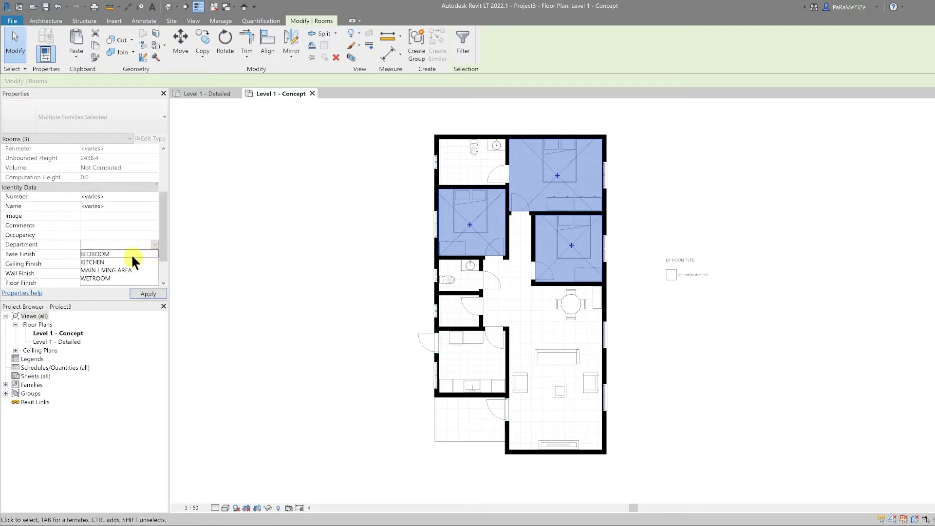
{"action": "left_click", "coordinate": [94, 253]}
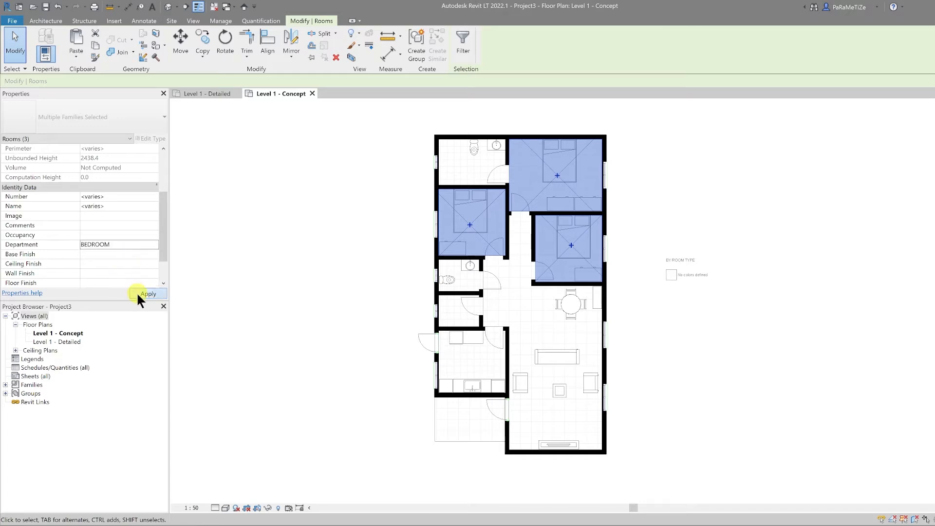
{"action": "left_click", "coordinate": [147, 293]}
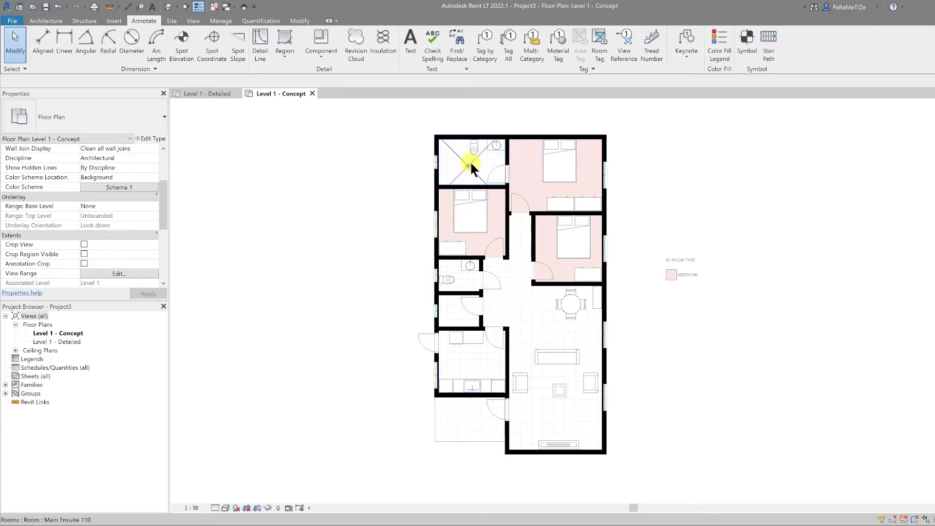
Assign the Main Ensuite, bathroom and shower room to the WETROOM department.
{"action": "left_click", "coordinate": [468, 161]}
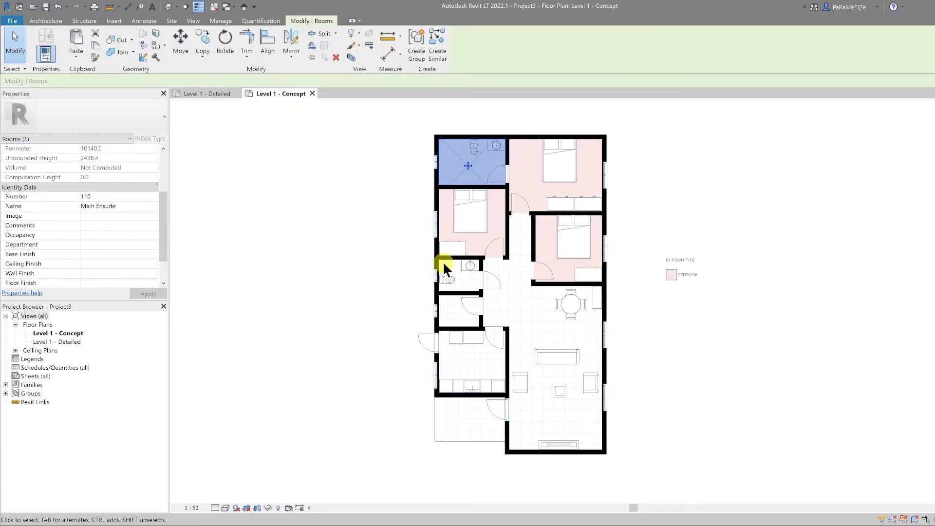
{"action": "left_click", "coordinate": [458, 281]}
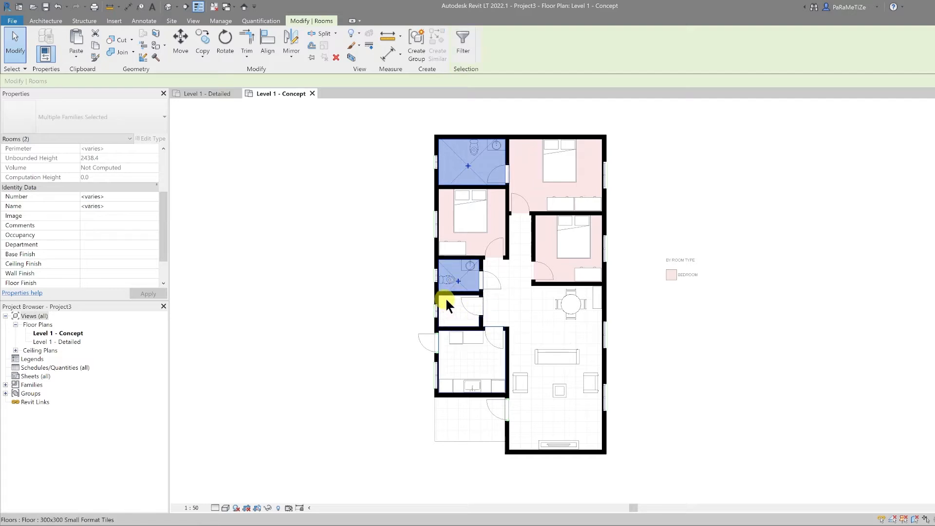
{"action": "left_click", "coordinate": [459, 312]}
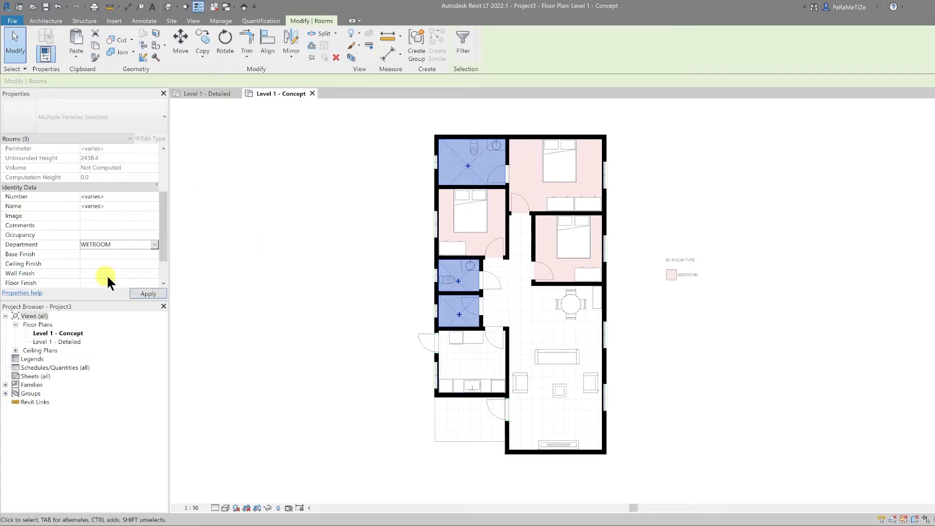
{"action": "left_click", "coordinate": [469, 361]}
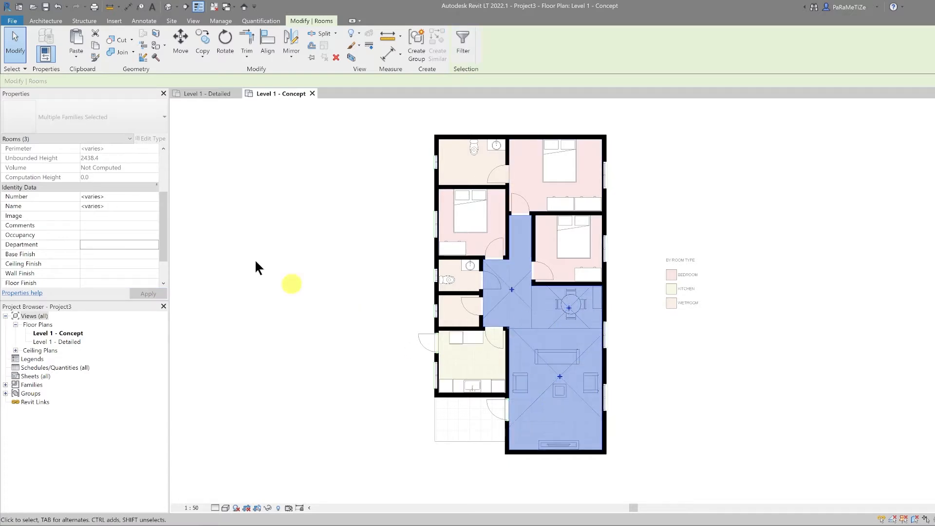
{"action": "left_click", "coordinate": [143, 20]}
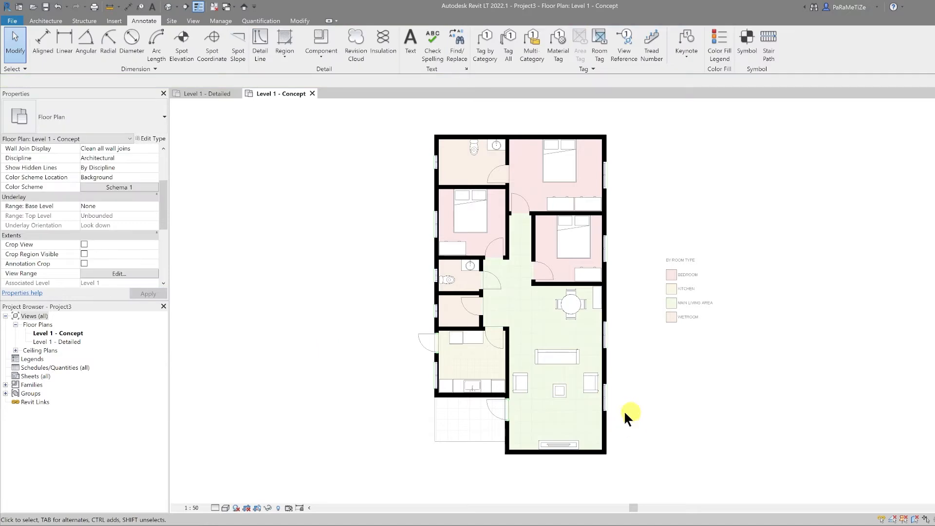
{"action": "mouse_move", "coordinate": [628, 410]}
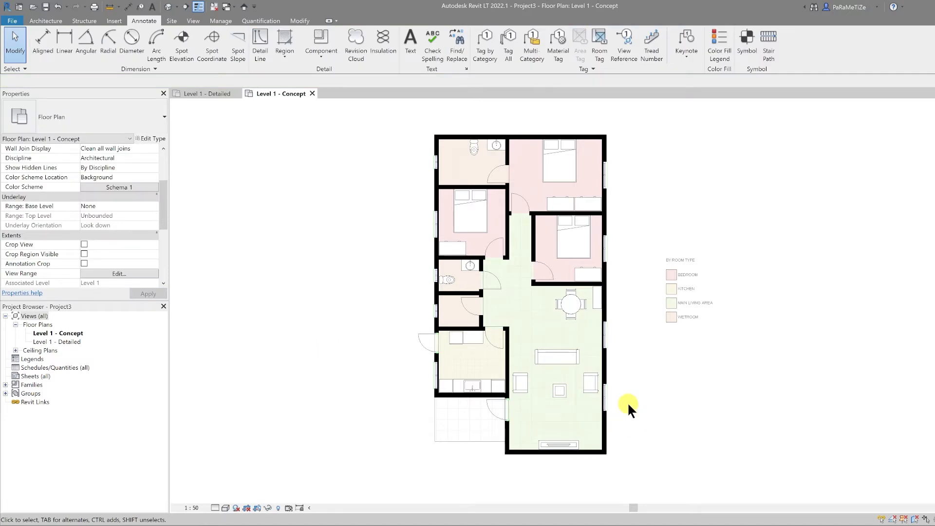
{"action": "mouse_move", "coordinate": [633, 405]}
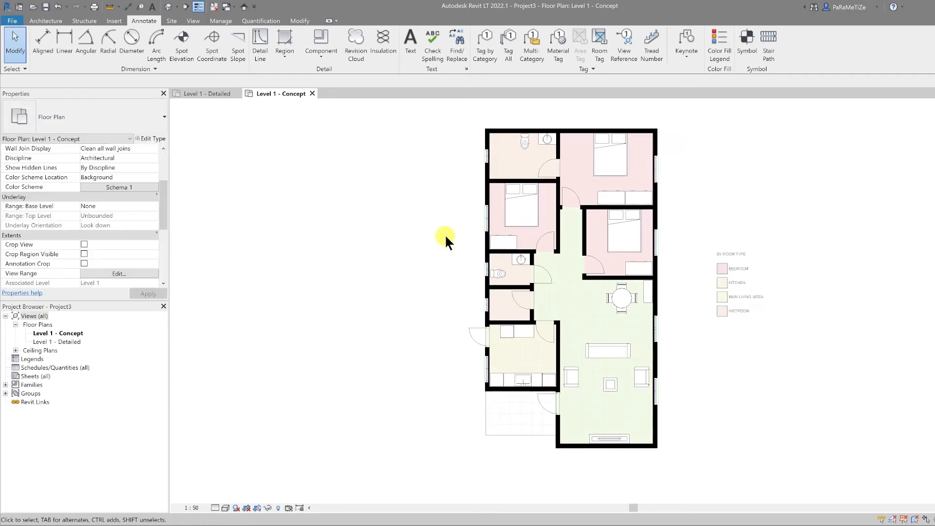
{"action": "mouse_move", "coordinate": [542, 296]}
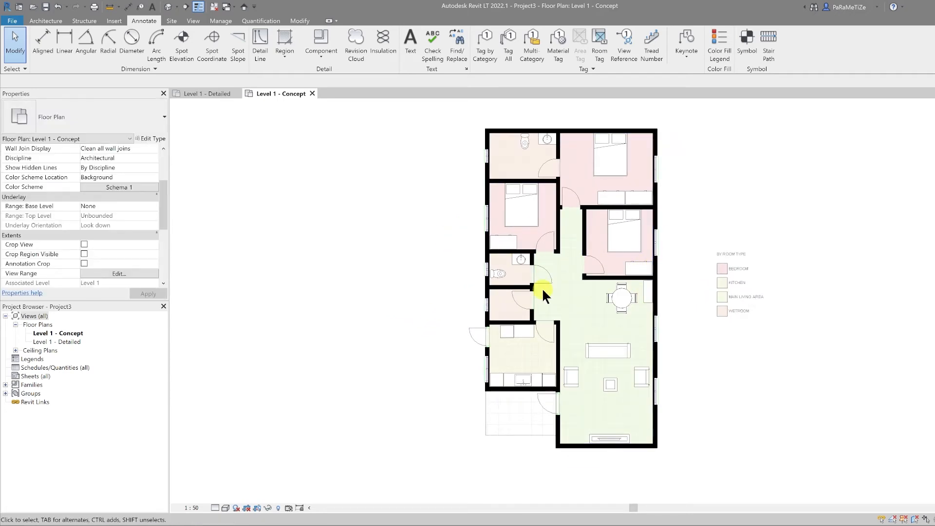
{"action": "left_click", "coordinate": [543, 286]}
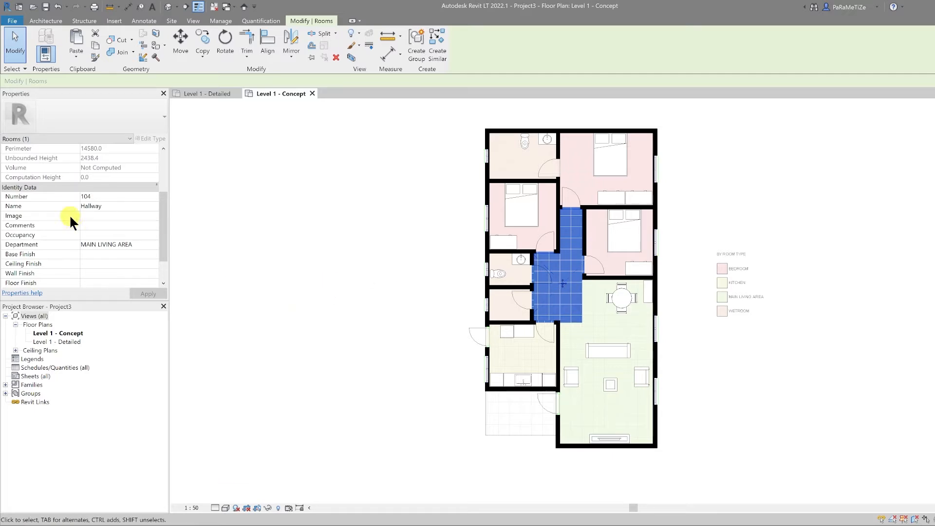
{"action": "scroll", "scroll_direction": "down", "scroll_amount": 3}
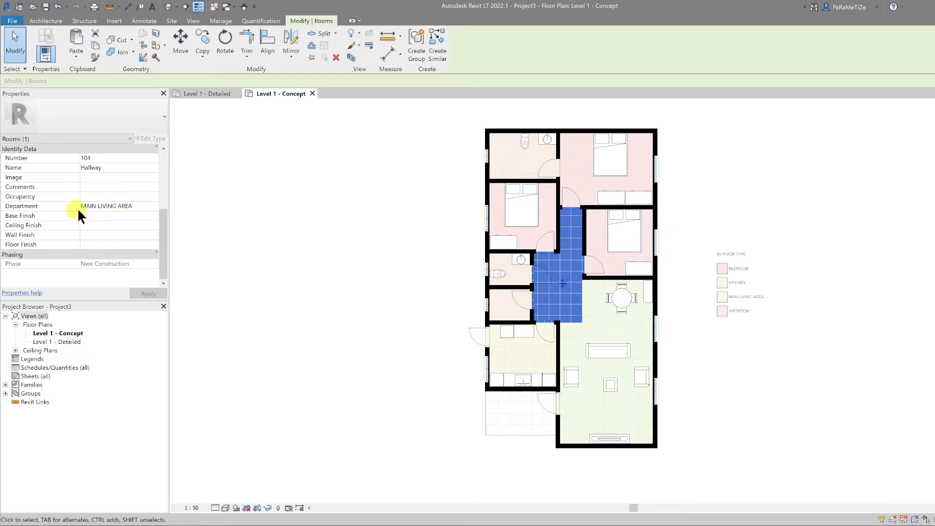
{"action": "mouse_move", "coordinate": [34, 184]}
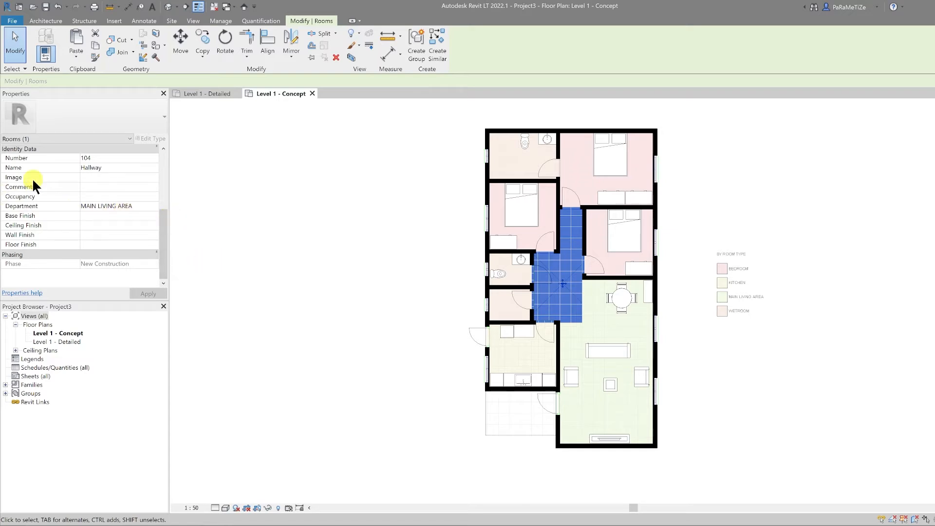
{"action": "scroll", "scroll_direction": "up", "scroll_amount": 3}
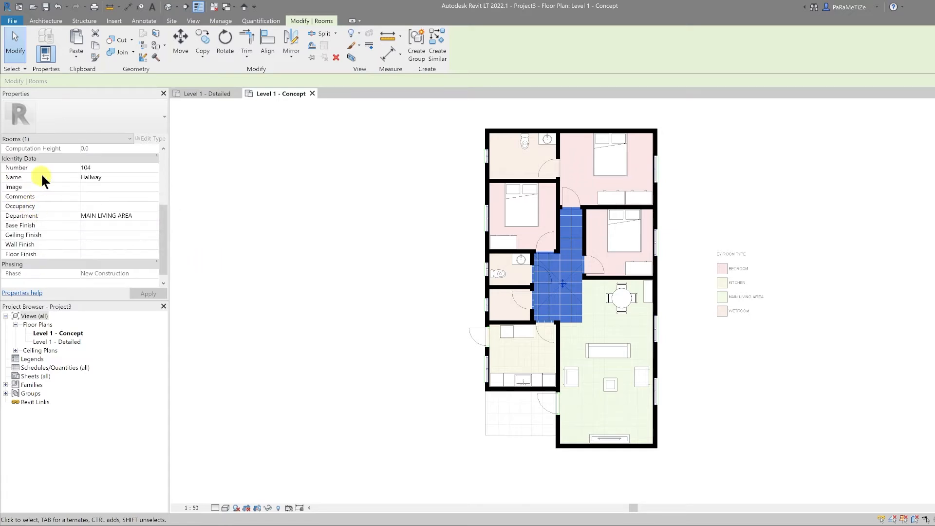
{"action": "mouse_move", "coordinate": [116, 243]}
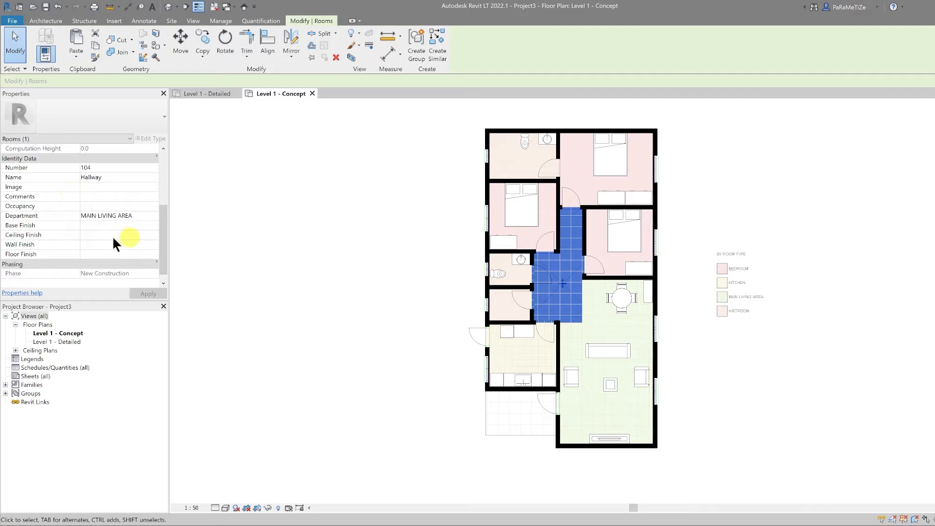
{"action": "mouse_move", "coordinate": [23, 225]}
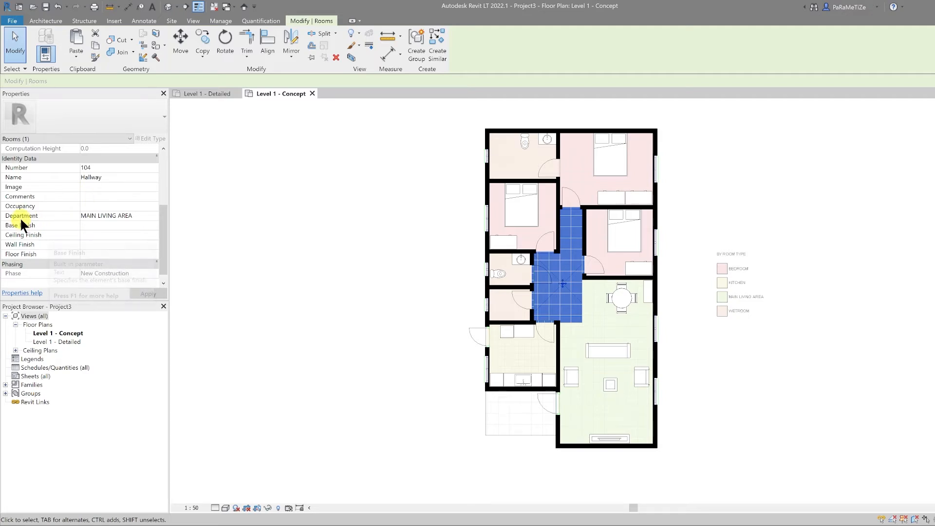
{"action": "mouse_move", "coordinate": [23, 215]}
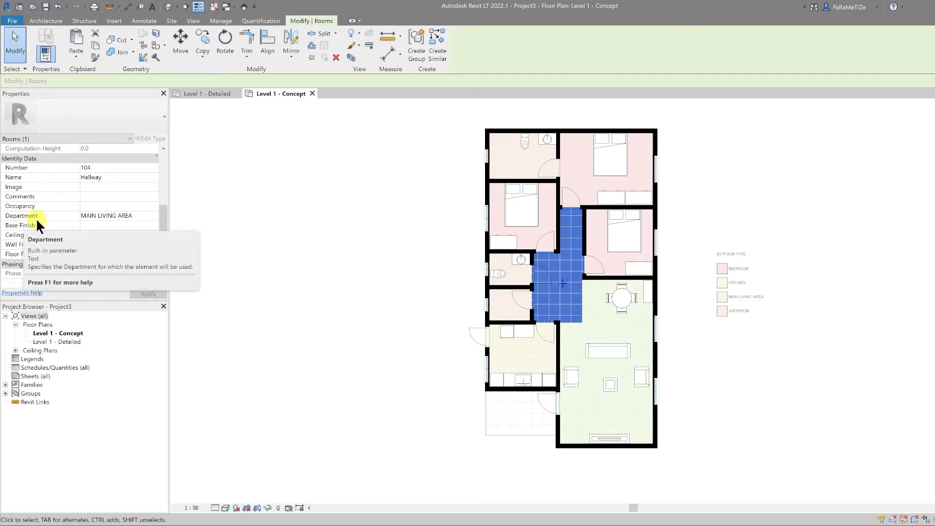
{"action": "left_click", "coordinate": [341, 331]}
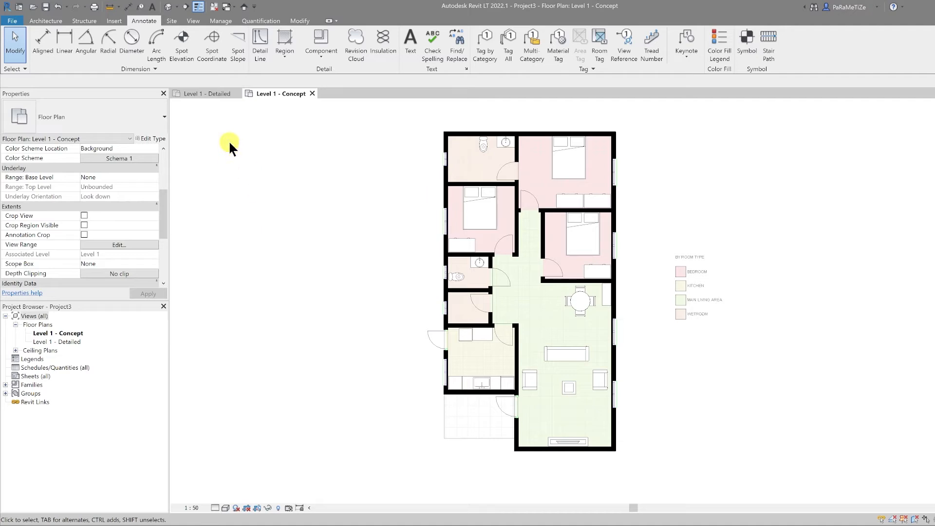
{"action": "mouse_move", "coordinate": [211, 115]}
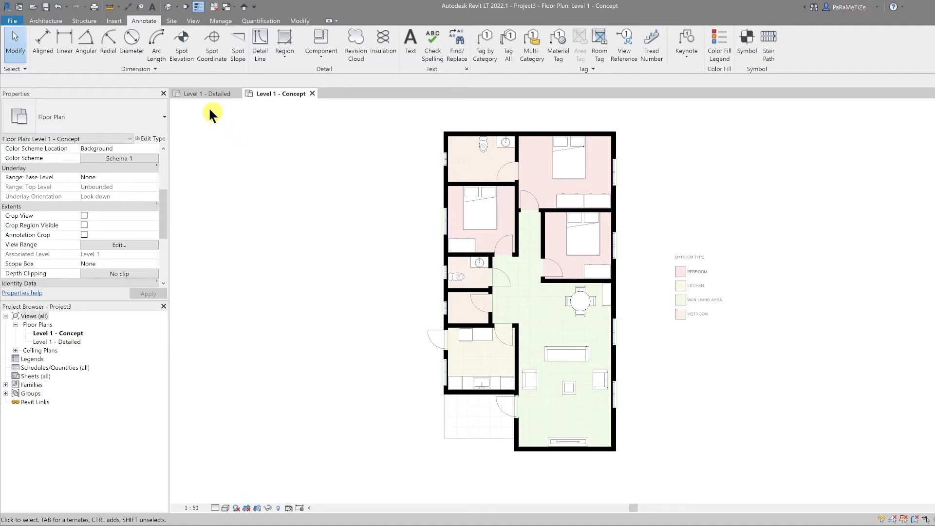
{"action": "mouse_move", "coordinate": [205, 97]}
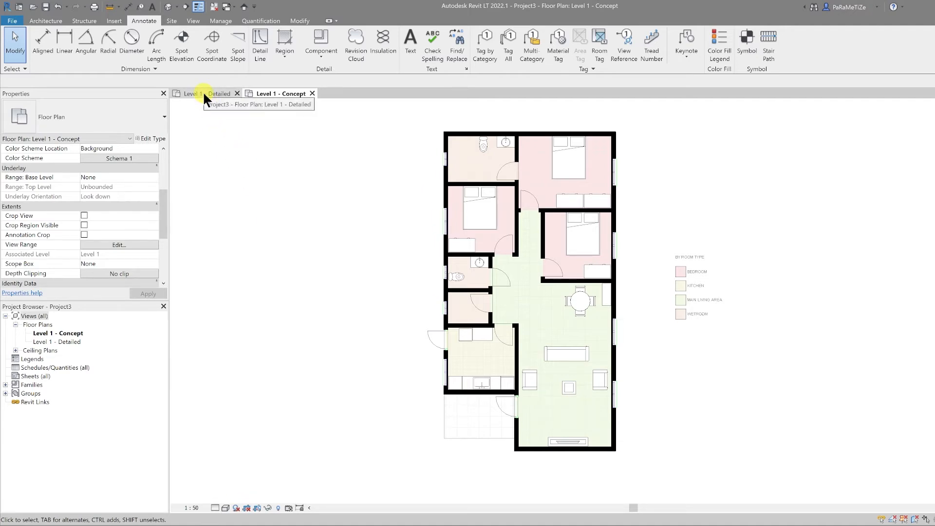
Copy the tag categories from Level 1 - Detailed and paste them aligned into the concept plan.
{"action": "left_click", "coordinate": [214, 93]}
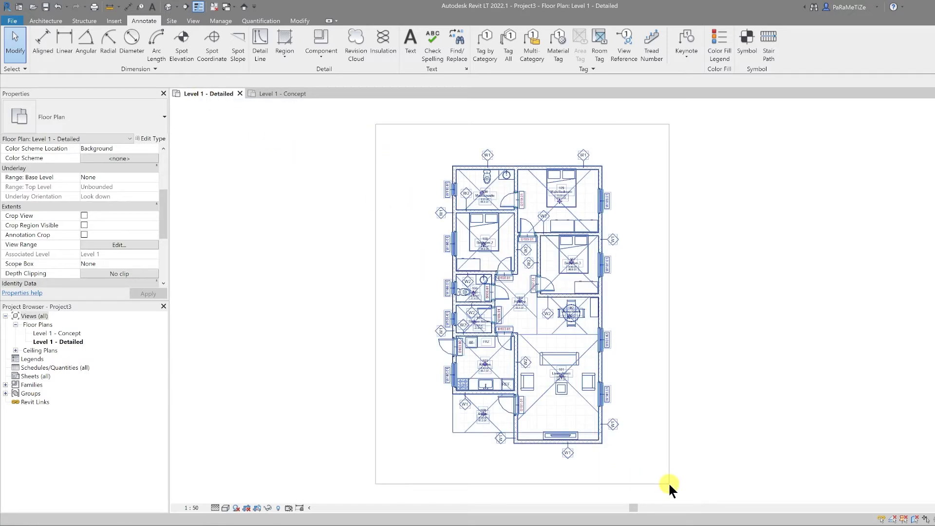
{"action": "left_click", "coordinate": [463, 45]}
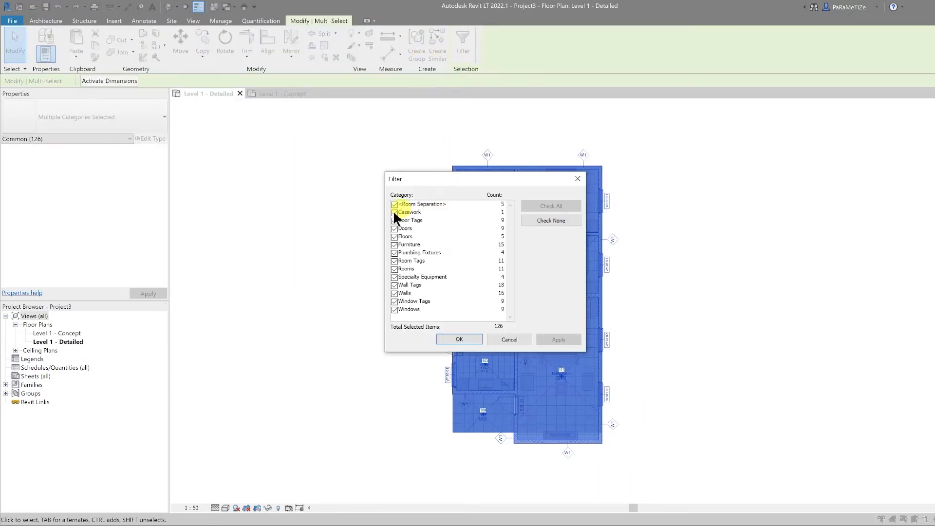
{"action": "left_click", "coordinate": [459, 339]}
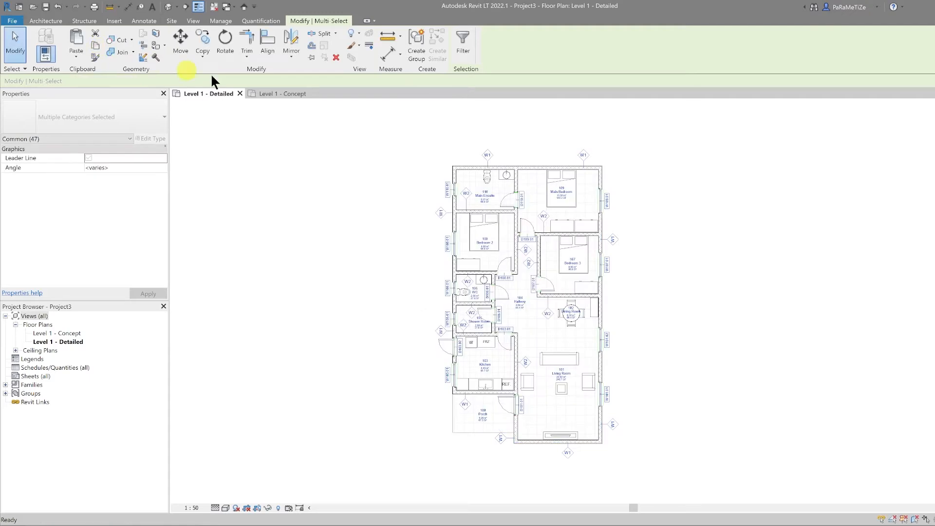
{"action": "left_click", "coordinate": [75, 42]}
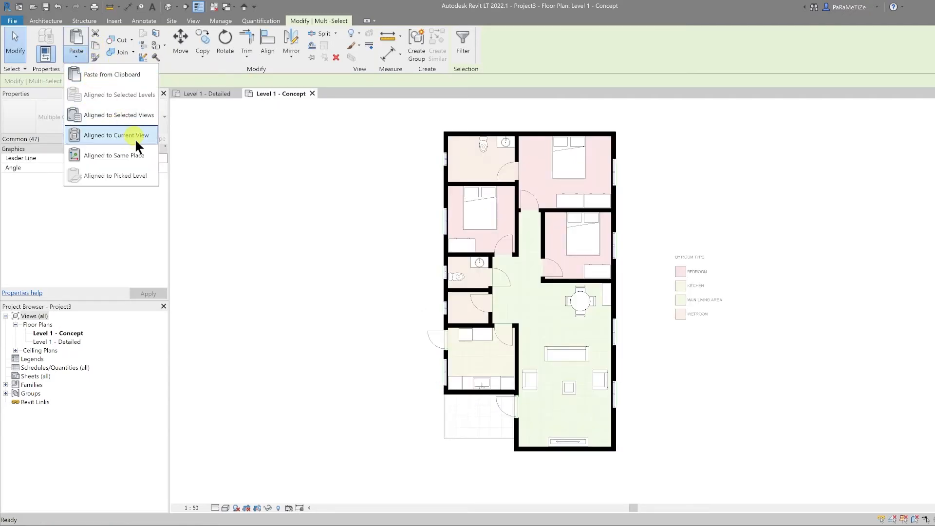
{"action": "left_click", "coordinate": [117, 135]}
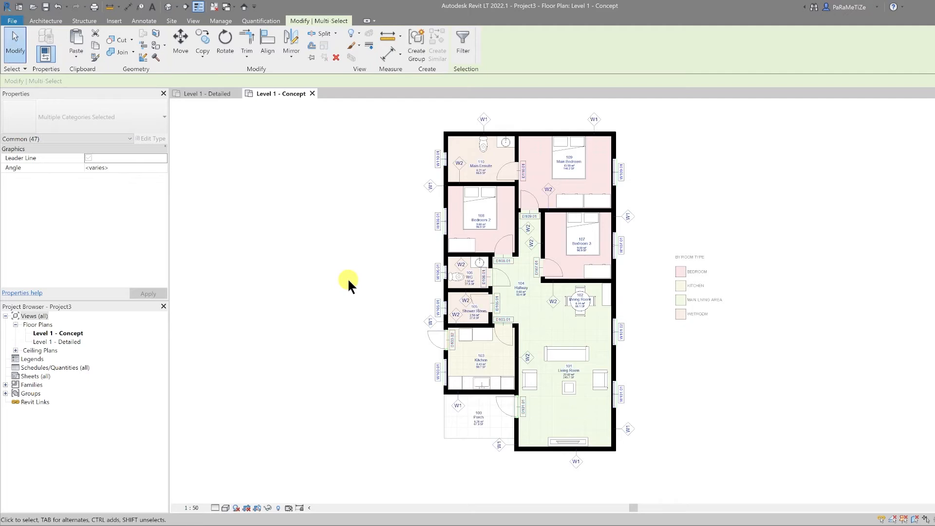
{"action": "left_click", "coordinate": [143, 20]}
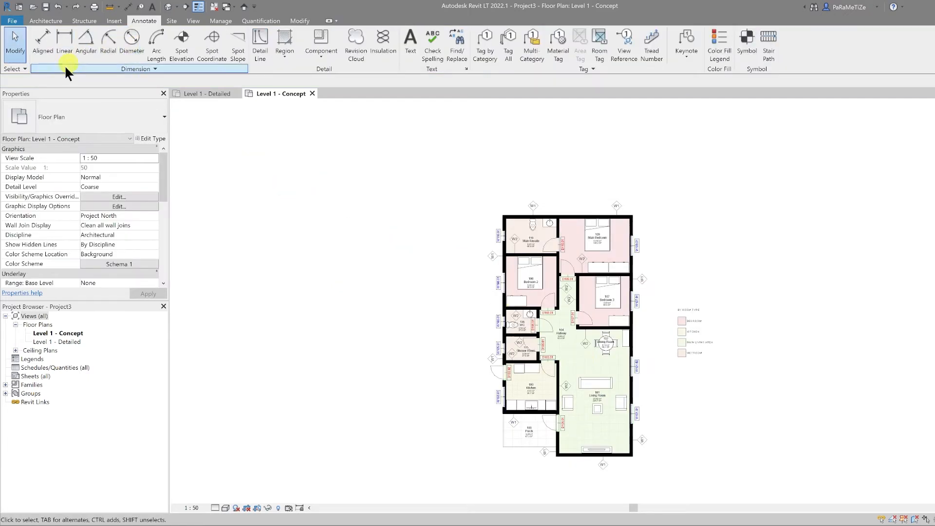
{"action": "mouse_move", "coordinate": [143, 21]}
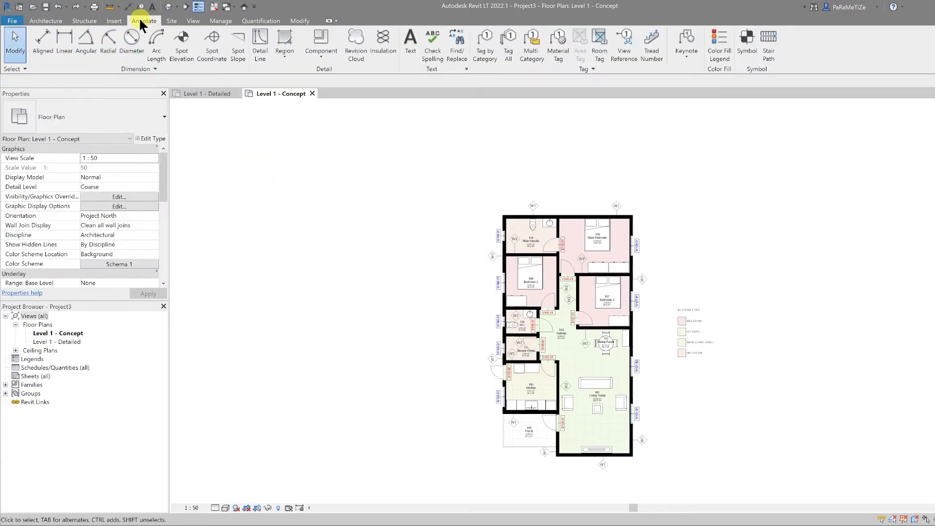
Place aligned dimensions measured to wall faces, including the 2560 dimension beside the porch.
{"action": "left_click", "coordinate": [42, 43]}
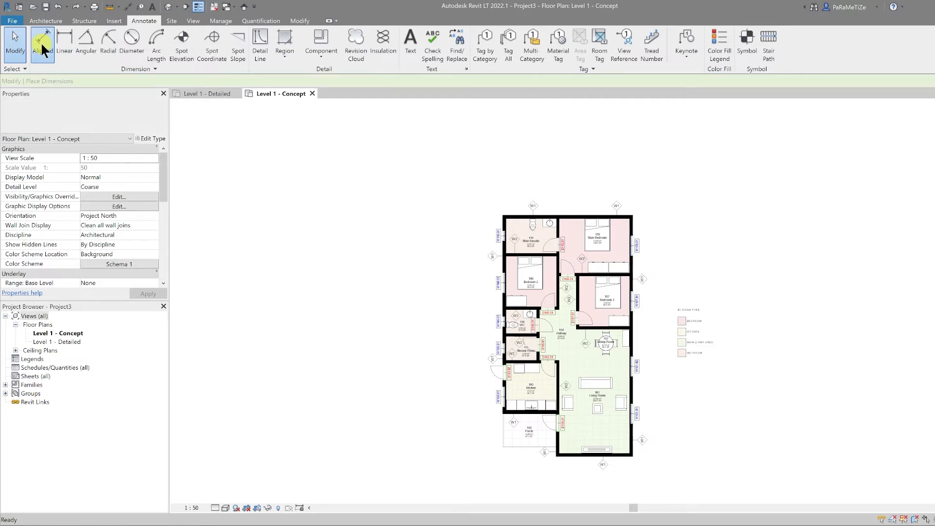
{"action": "left_click", "coordinate": [42, 43]}
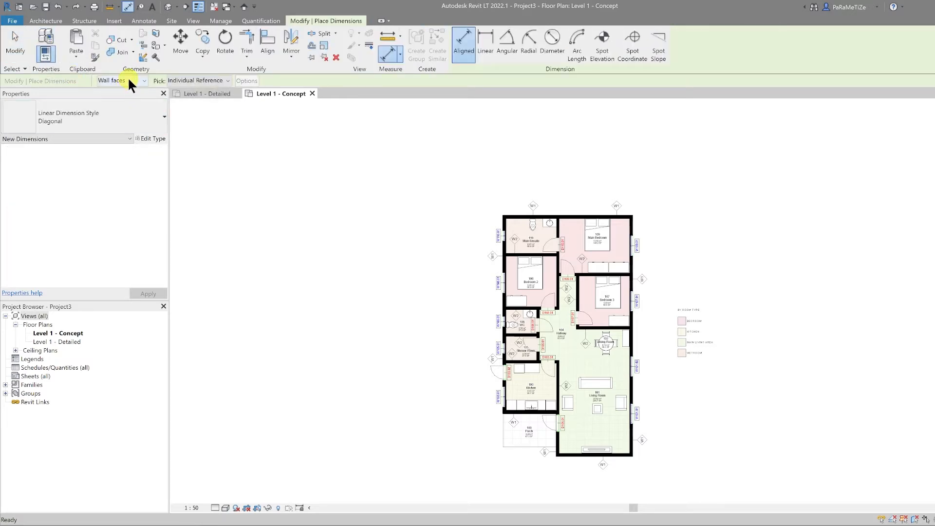
{"action": "left_click", "coordinate": [143, 81]}
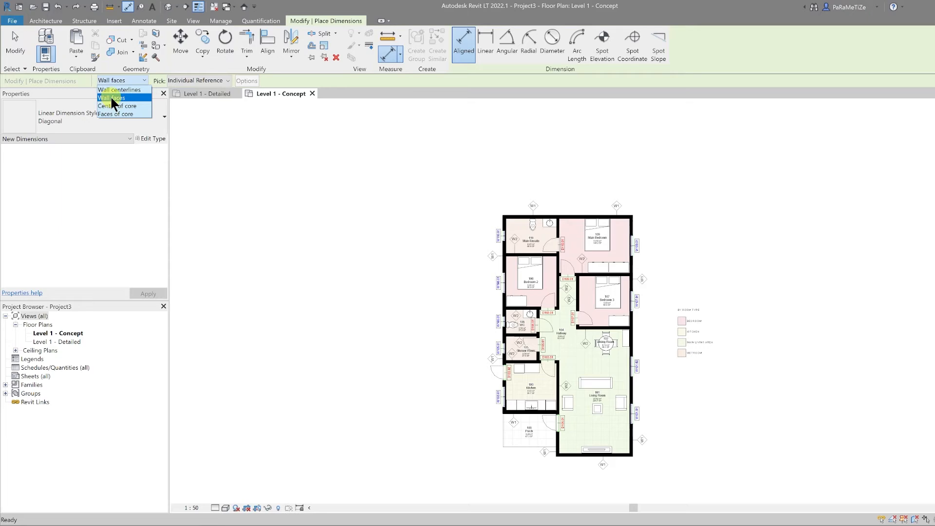
{"action": "left_click", "coordinate": [111, 98]}
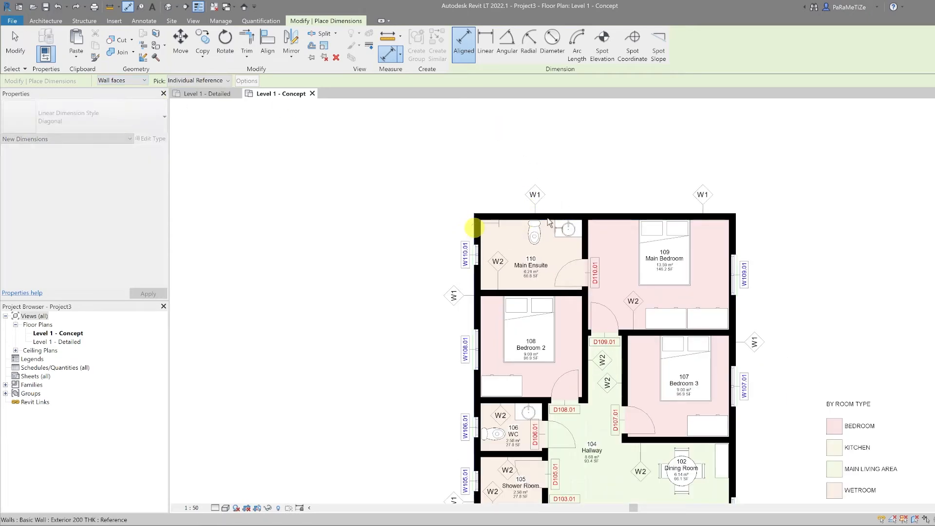
{"action": "mouse_move", "coordinate": [738, 230]}
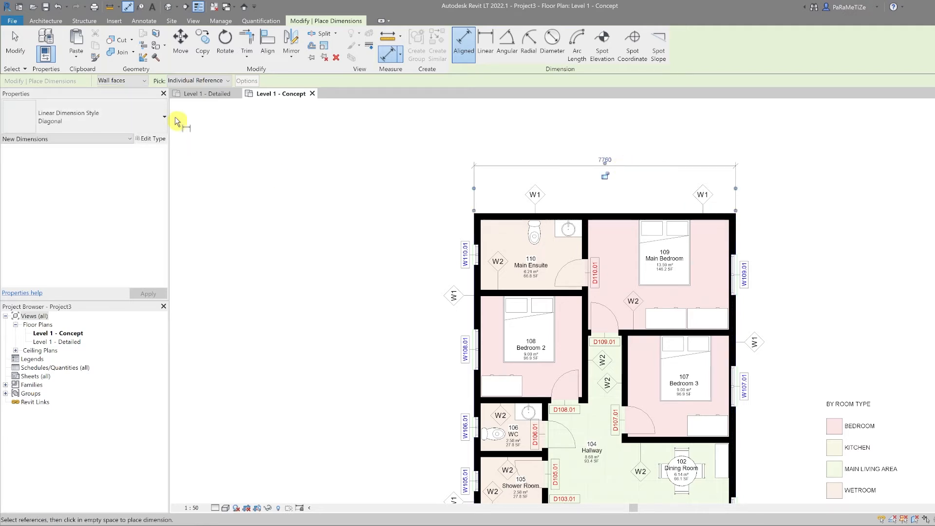
{"action": "mouse_move", "coordinate": [116, 80]}
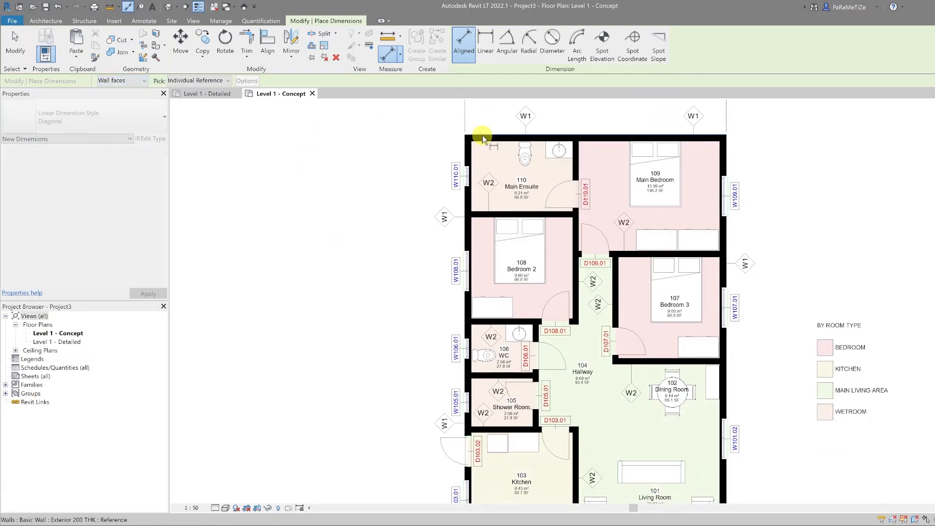
{"action": "scroll", "scroll_direction": "down", "scroll_amount": 3}
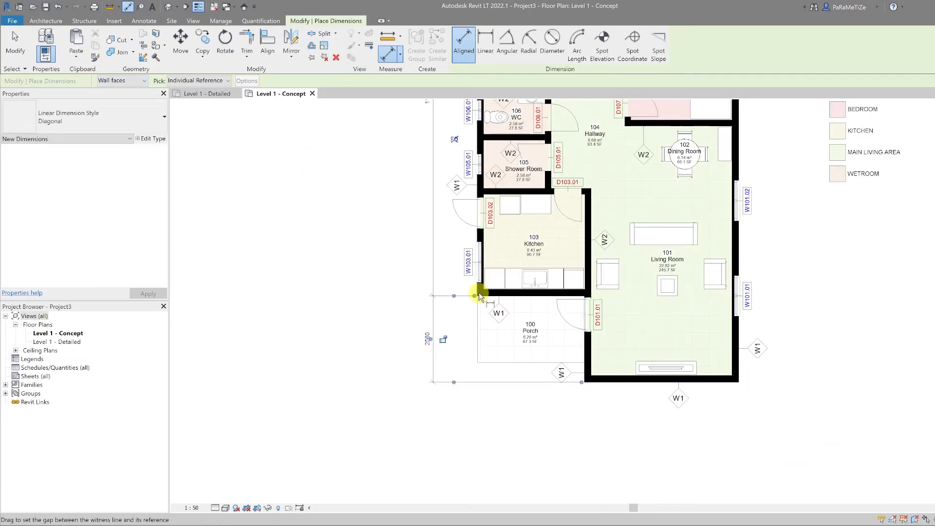
{"action": "left_click", "coordinate": [707, 430]}
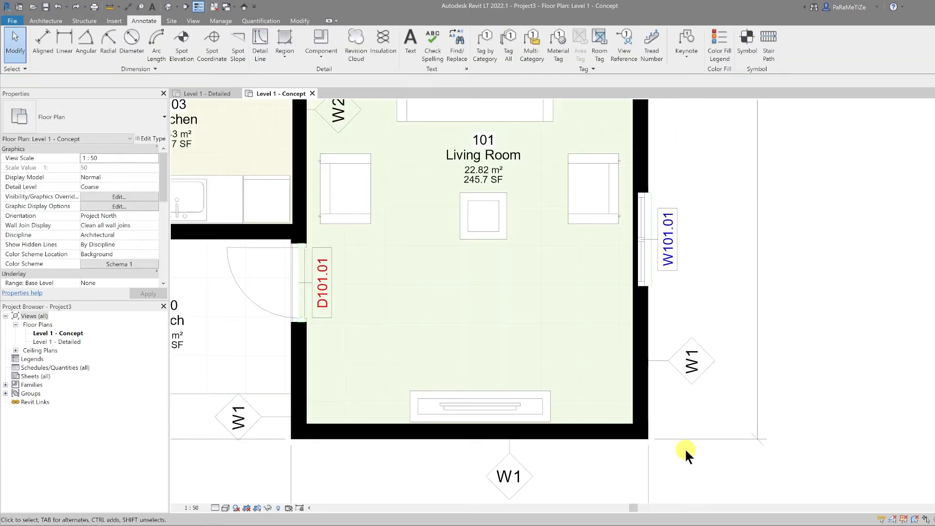
Set the Diagonal dimension type's Witness Line Gap to Element to 3.5 mm via the 14400 dimension.
{"action": "left_click", "coordinate": [638, 432]}
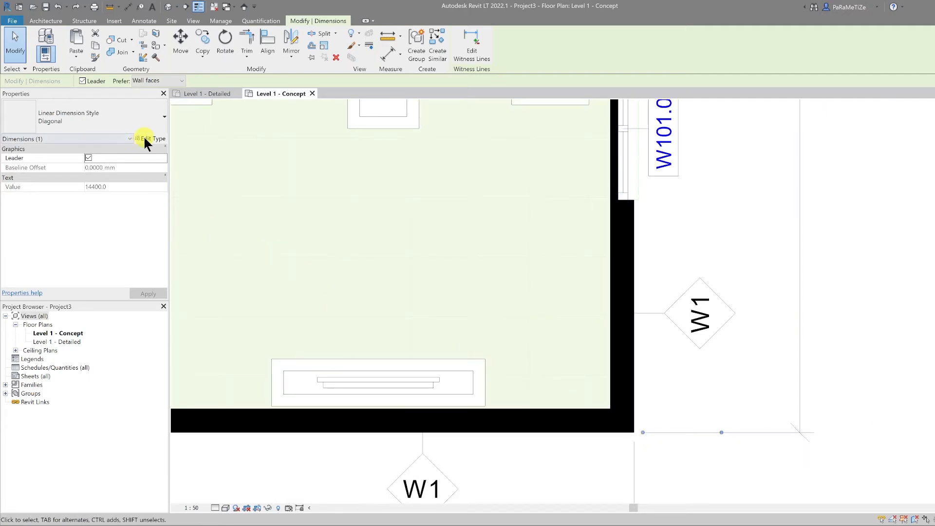
{"action": "left_click", "coordinate": [150, 139]}
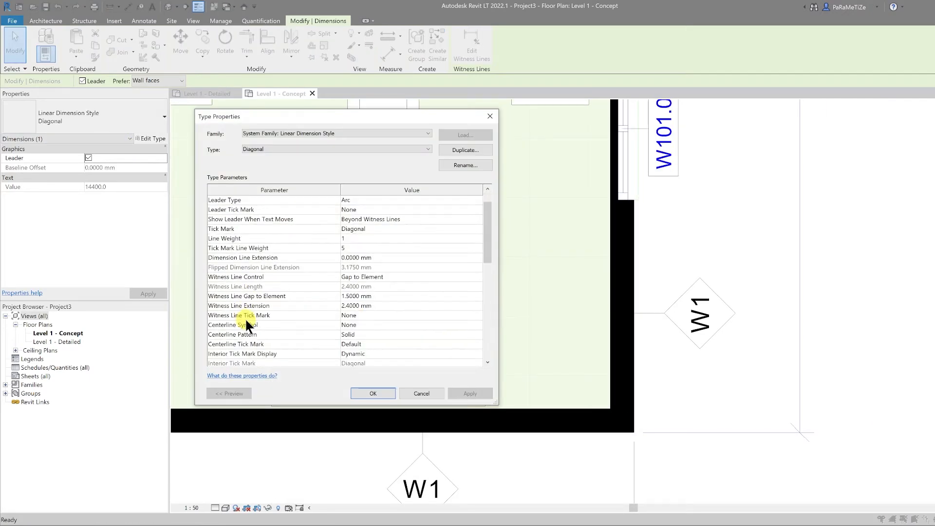
{"action": "scroll", "scroll_direction": "down", "scroll_amount": 3}
{"action": "type", "text": "3.5"}
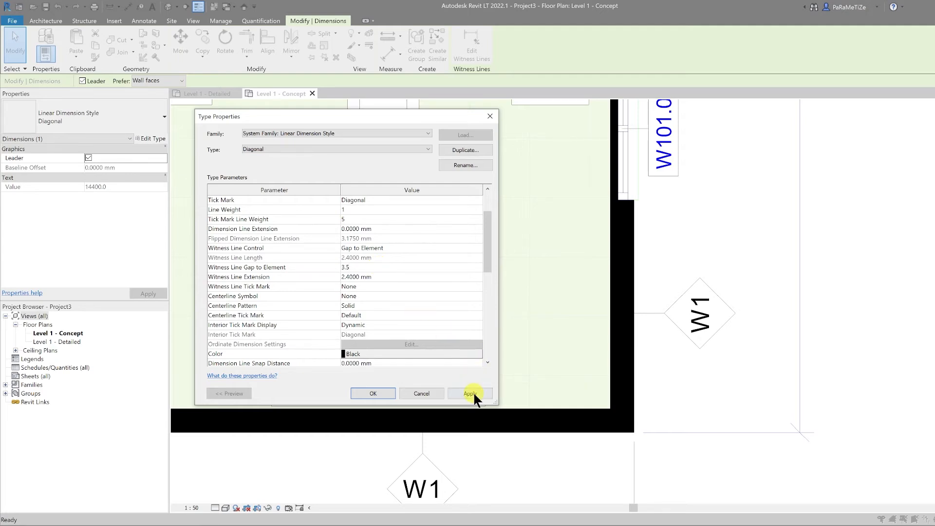
{"action": "left_click", "coordinate": [470, 392]}
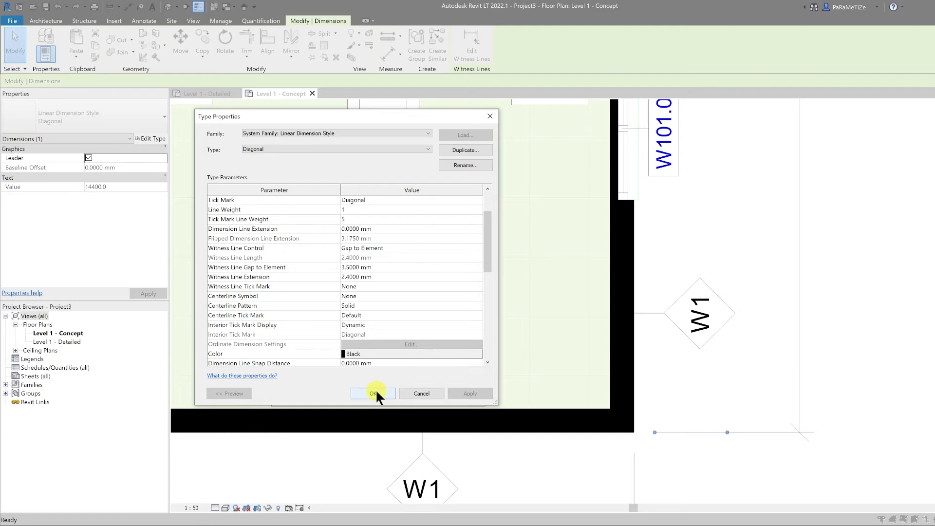
{"action": "left_click", "coordinate": [373, 393]}
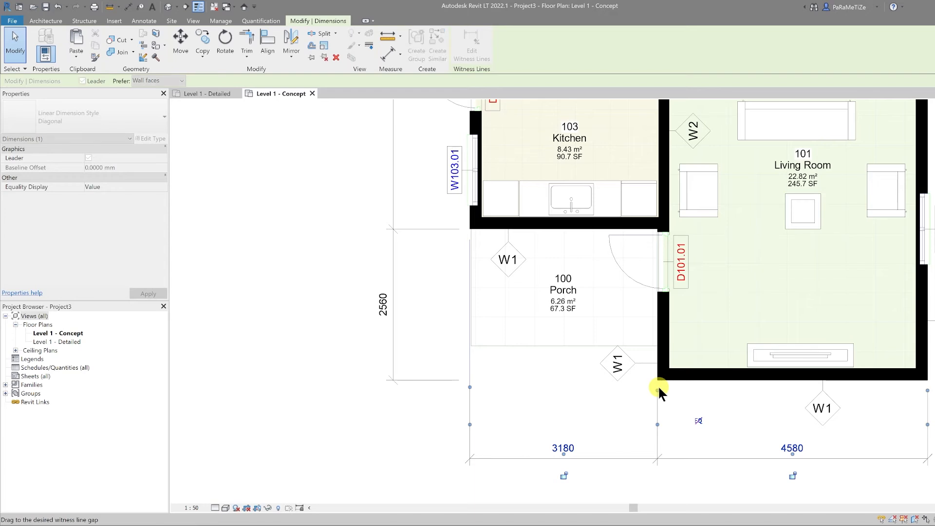
Drag the witness line grip at the porch corner to tidy the bottom dimensions.
{"action": "left_click", "coordinate": [88, 158]}
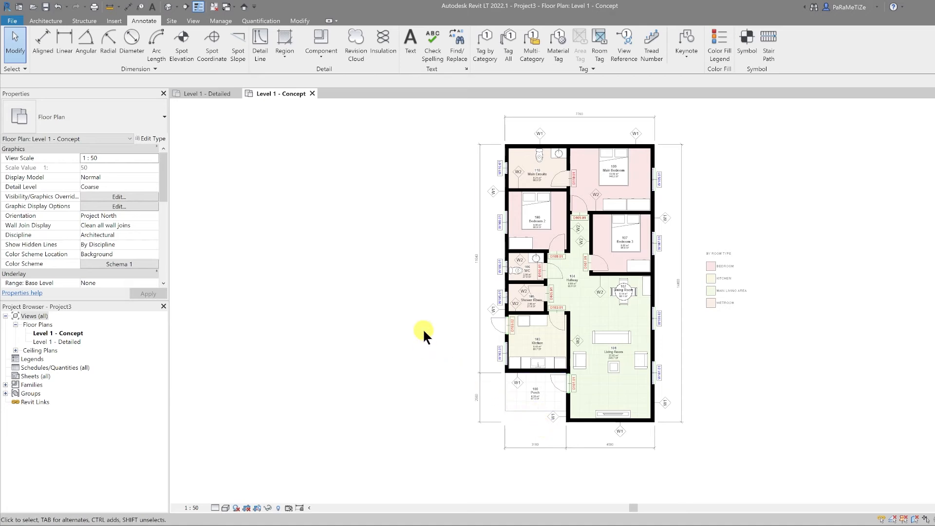
{"action": "mouse_move", "coordinate": [128, 11]}
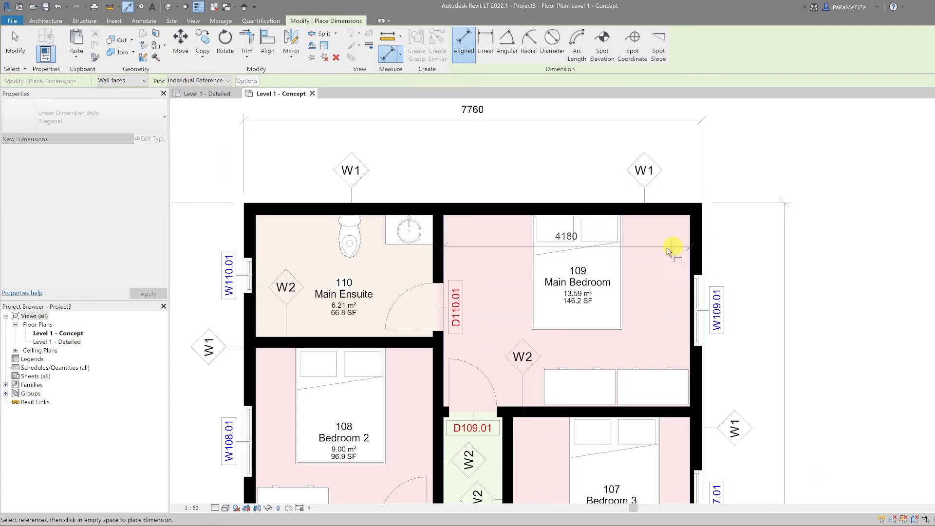
Dimension the 4180 Main Bedroom width, 2070 Main Ensuite and Bedroom 3 interior.
{"action": "left_click", "coordinate": [296, 250]}
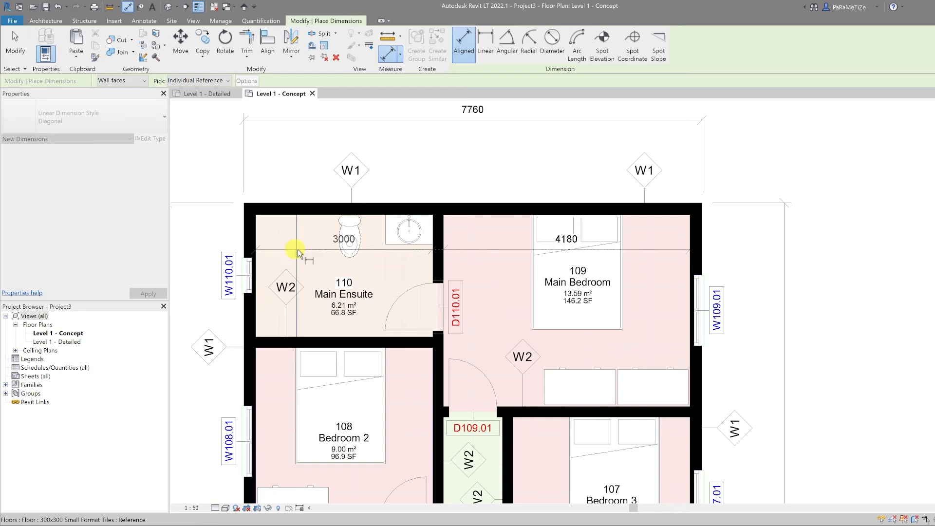
{"action": "mouse_move", "coordinate": [312, 337]}
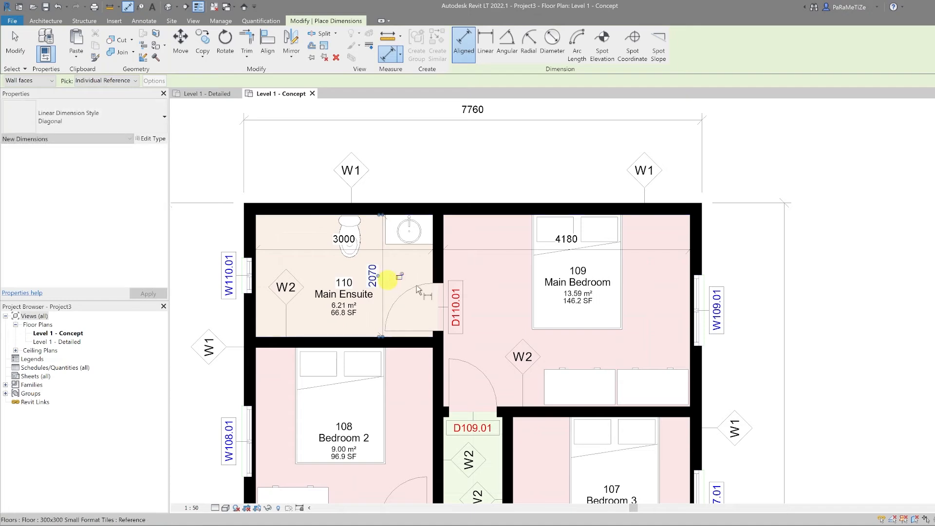
{"action": "left_click", "coordinate": [502, 395]}
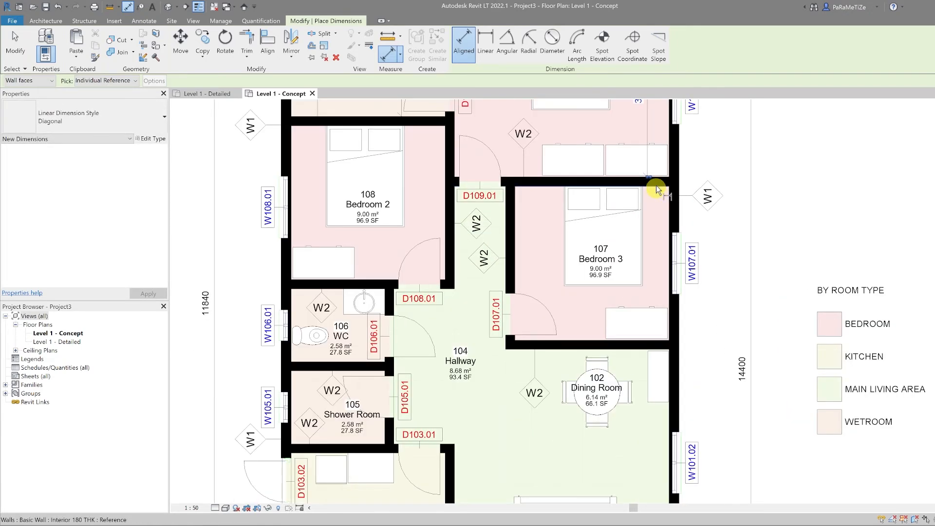
{"action": "left_click", "coordinate": [655, 186]}
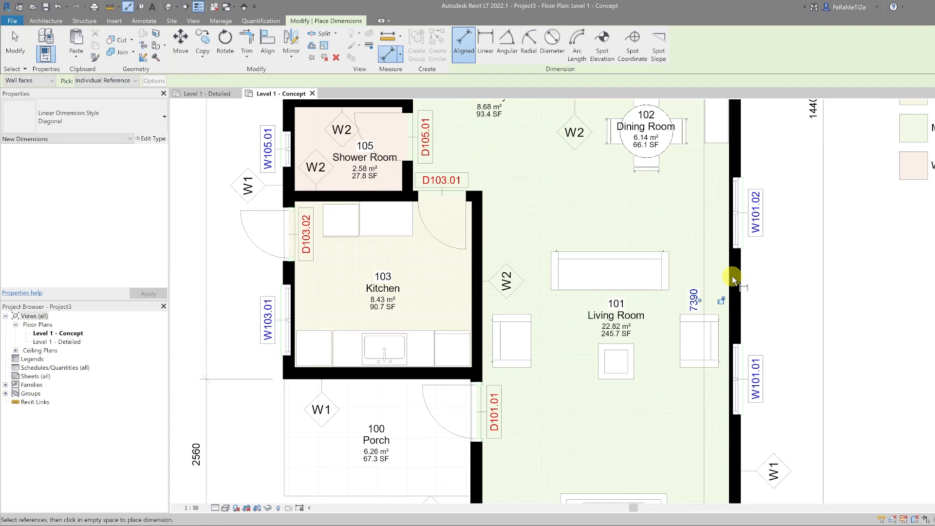
Dimension the Living Room at 7390 by 4180 and the Shower Room interior.
{"action": "left_click", "coordinate": [501, 250]}
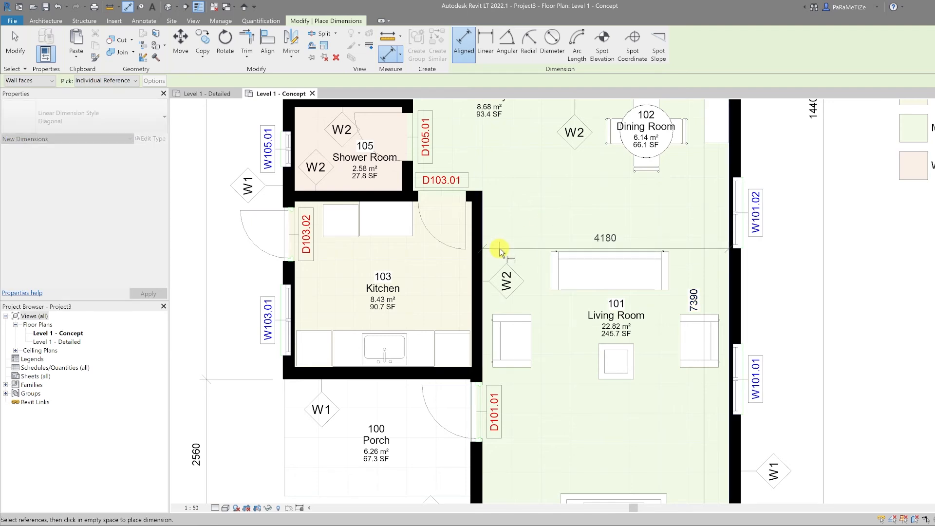
{"action": "left_click", "coordinate": [340, 328]}
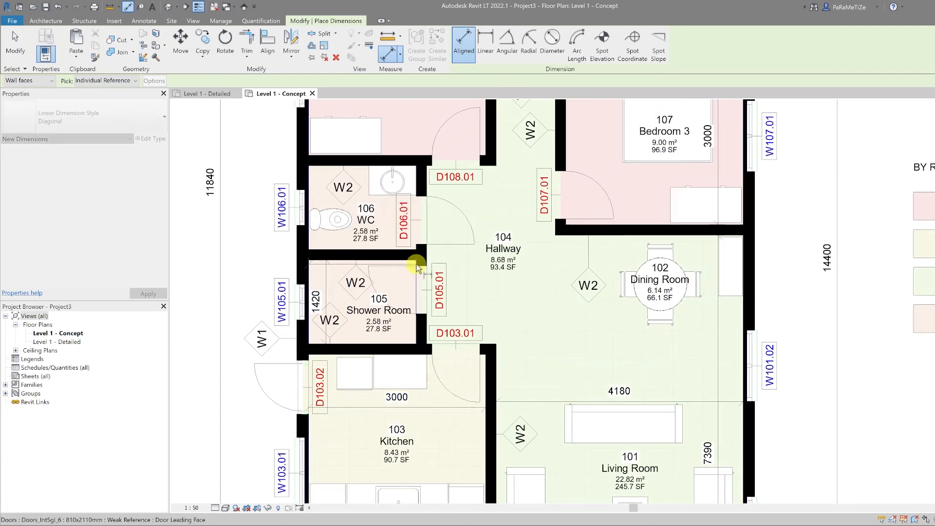
{"action": "left_click", "coordinate": [354, 282]}
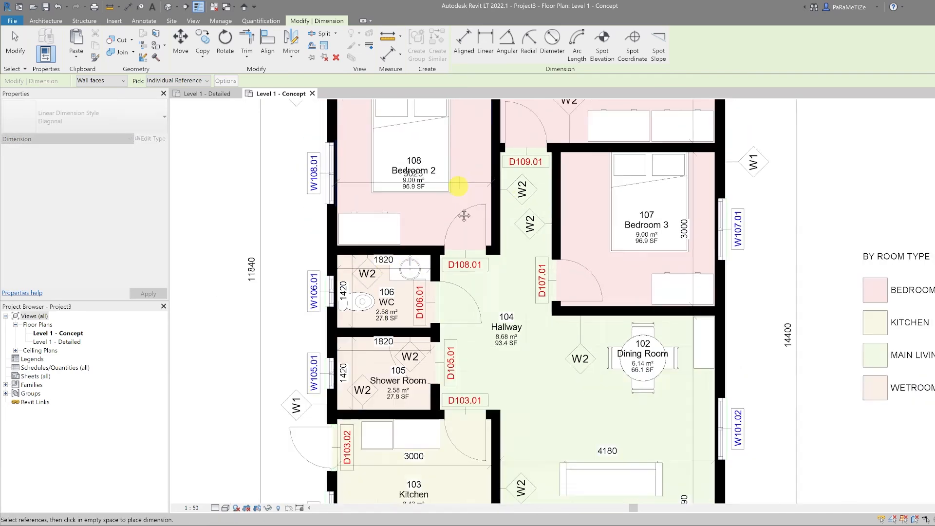
Move the Bedroom 2 dimension off its room label and select the hallway W2 wall tag to drag clear.
{"action": "scroll", "scroll_direction": "down", "scroll_amount": 3}
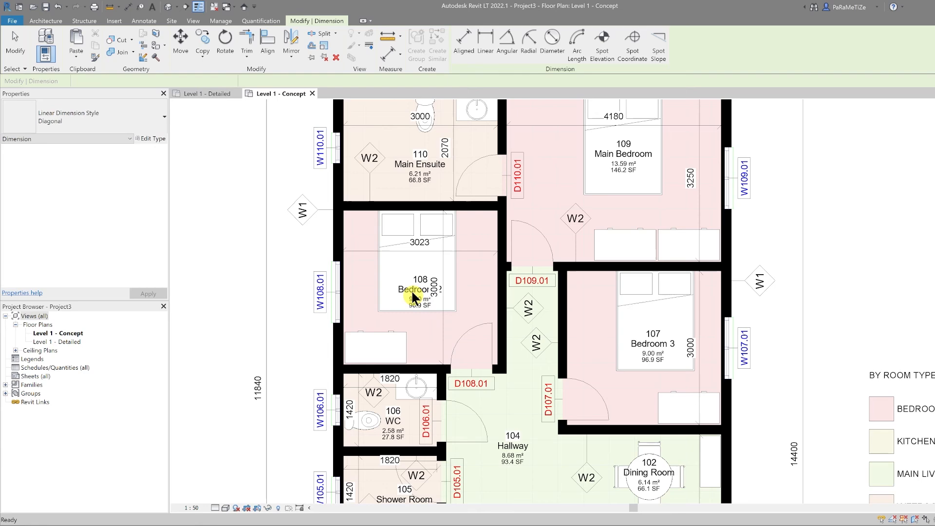
{"action": "left_click", "coordinate": [415, 291]}
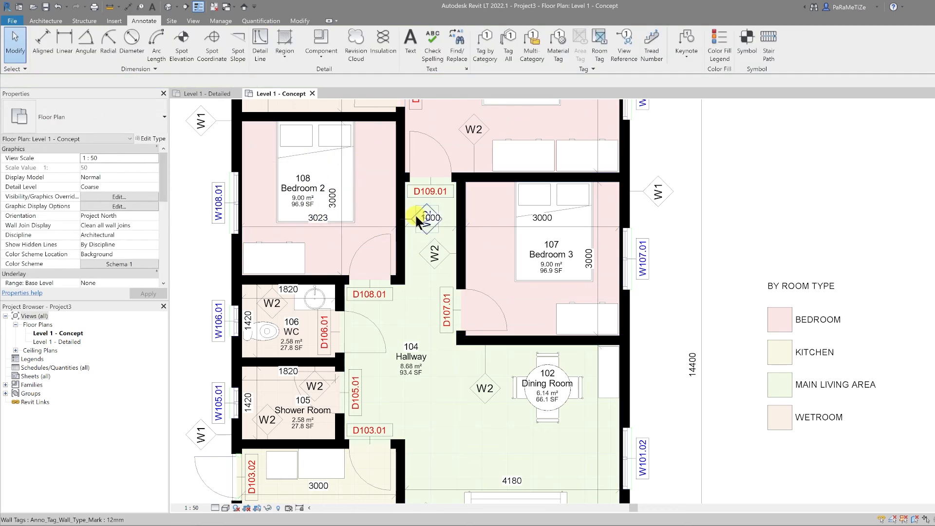
{"action": "left_click", "coordinate": [426, 216]}
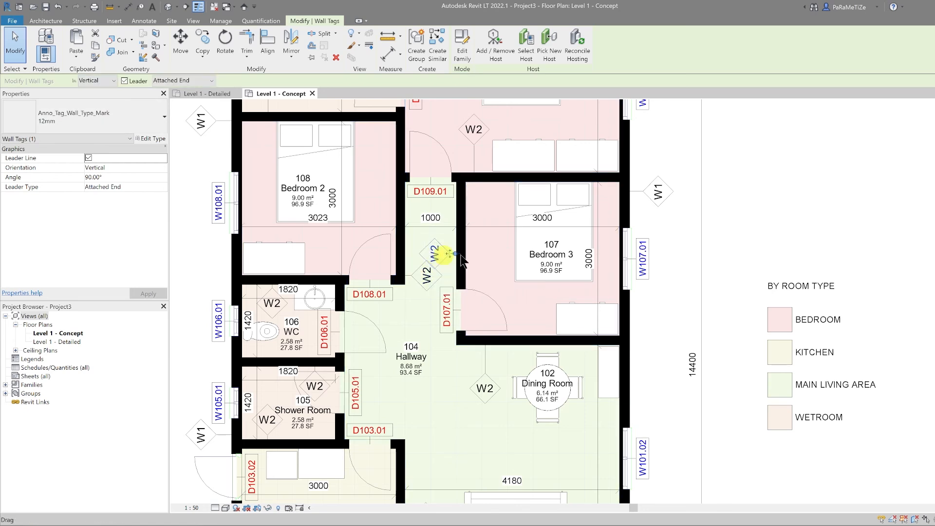
{"action": "mouse_move", "coordinate": [444, 274]}
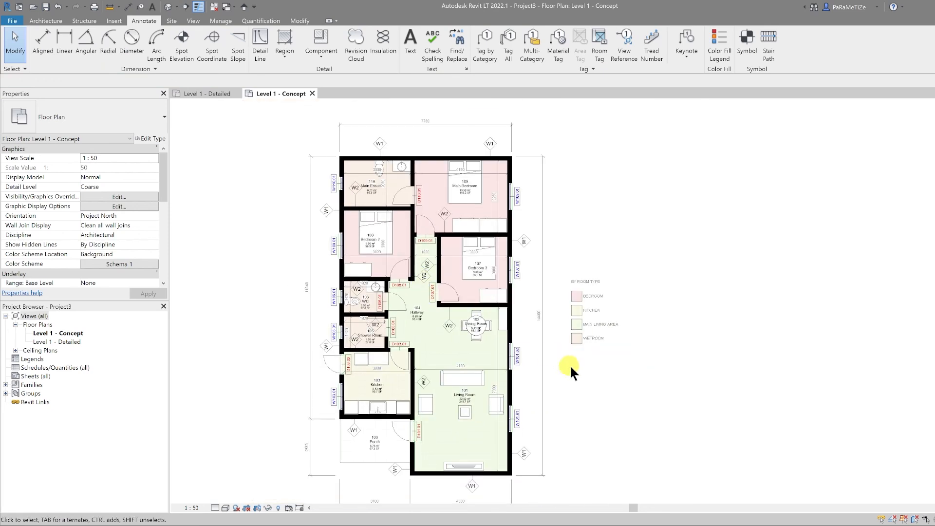
{"action": "mouse_move", "coordinate": [510, 295]}
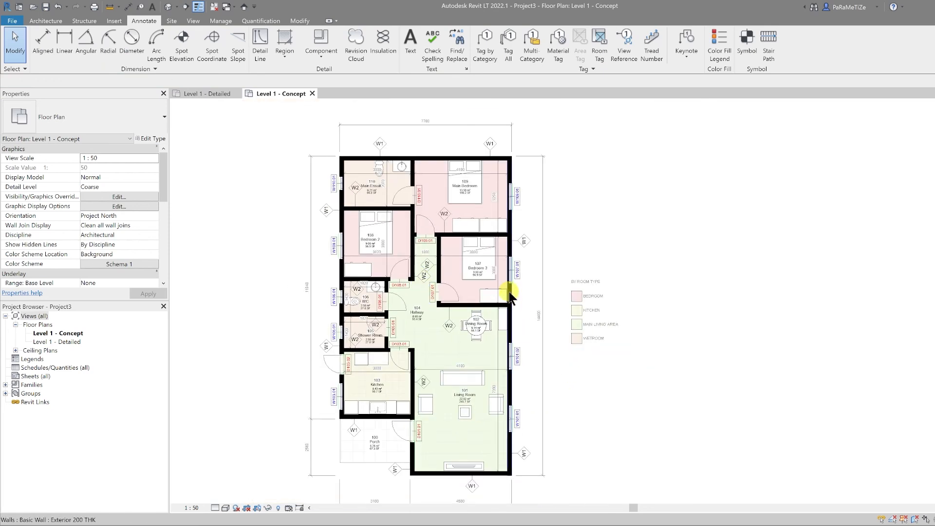
{"action": "left_click", "coordinate": [424, 121]}
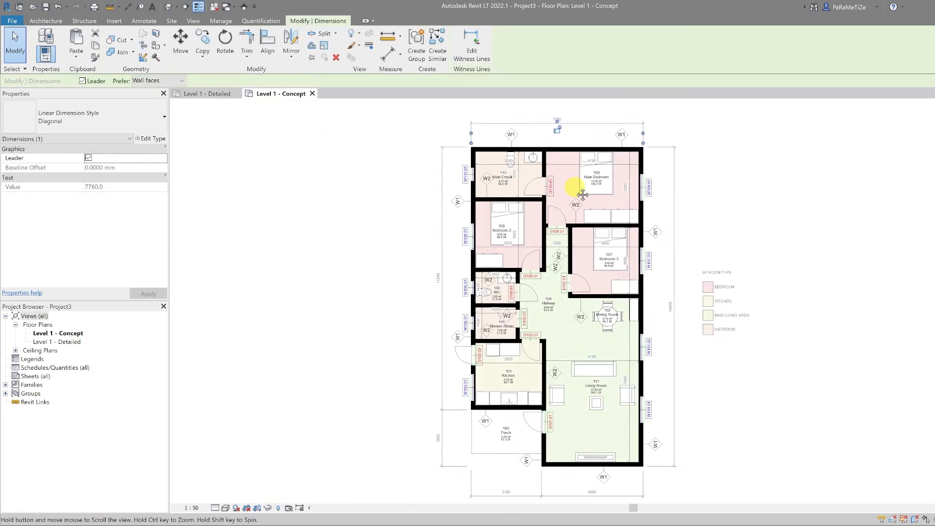